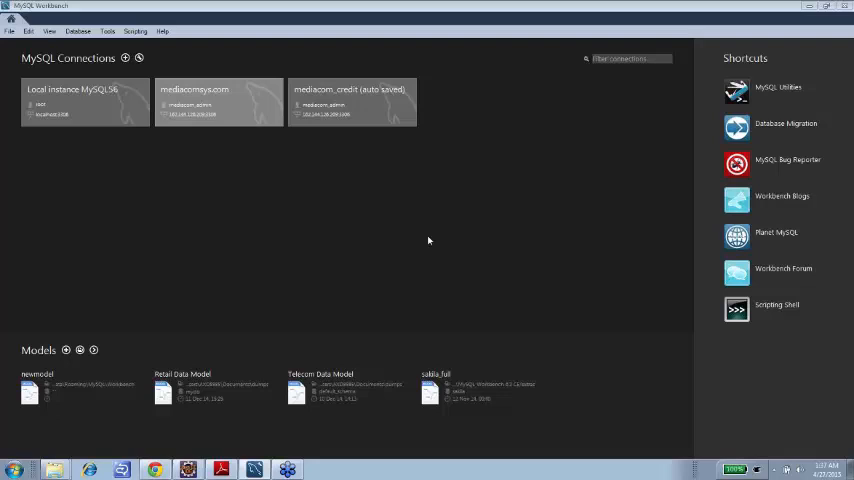
mouse_move(396, 206)
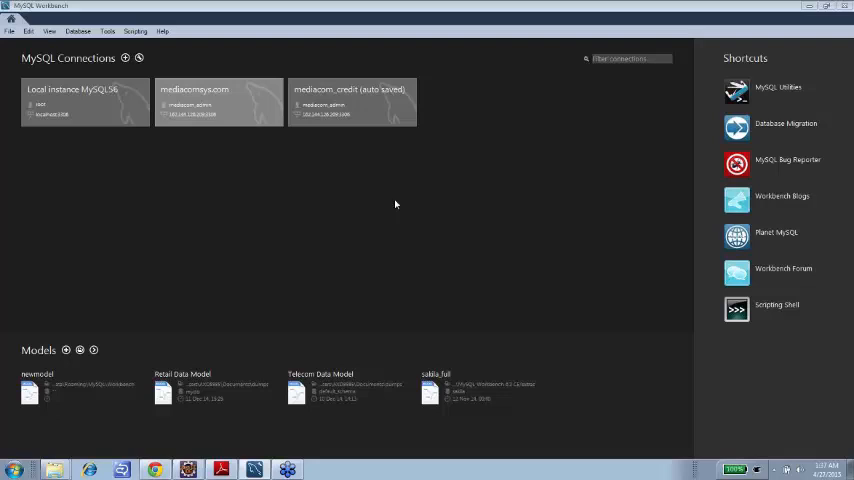
mouse_move(234, 156)
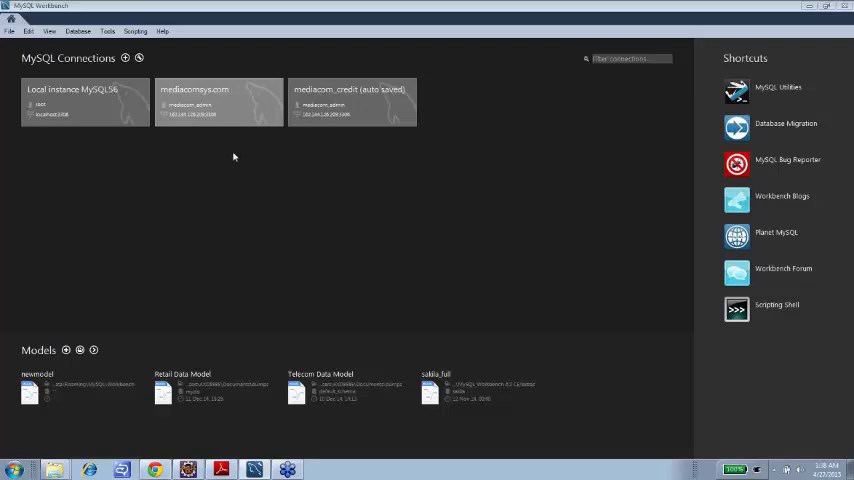
mouse_move(130, 140)
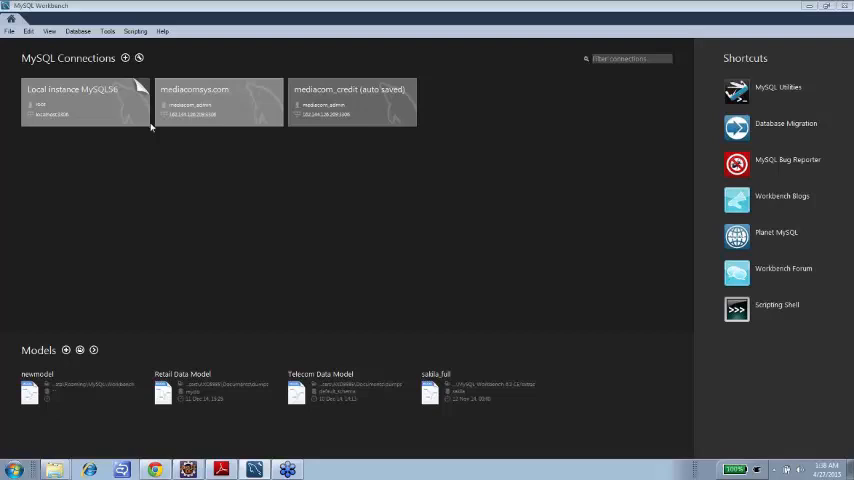
mouse_move(78, 114)
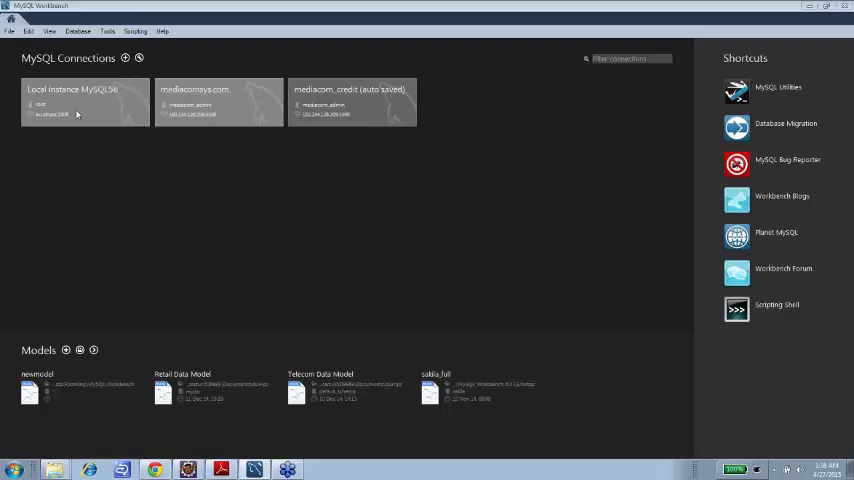
Step: Open the Local instance MySQL56 connection, landing on its server status page
double_click(84, 100)
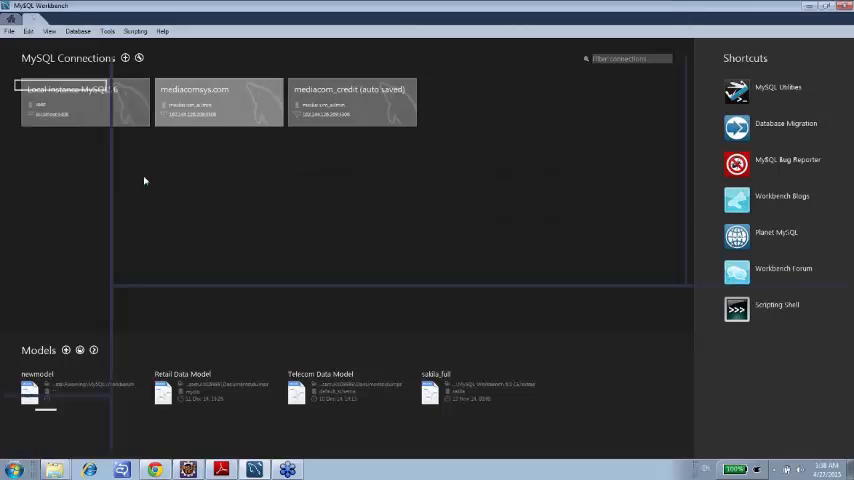
double_click(64, 100)
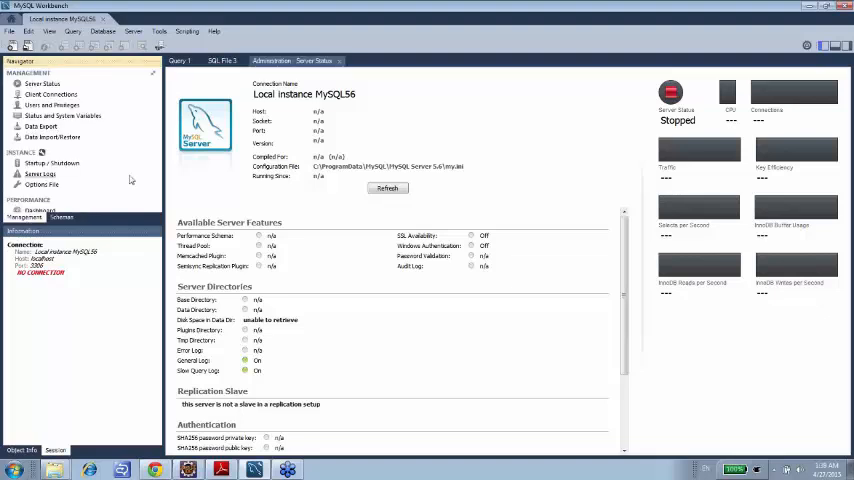
mouse_move(64, 174)
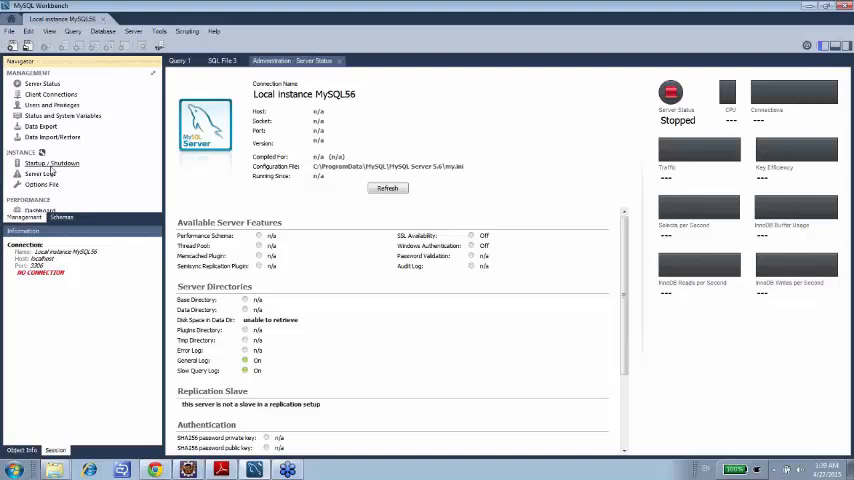
Step: Start the stopped MySQL56 server from Startup / Shutdown, accepting the UAC prompt
left_click(52, 164)
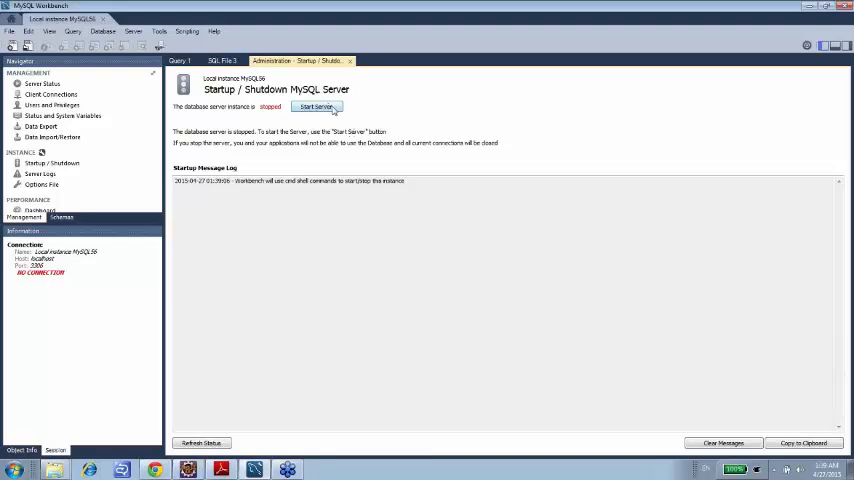
left_click(316, 108)
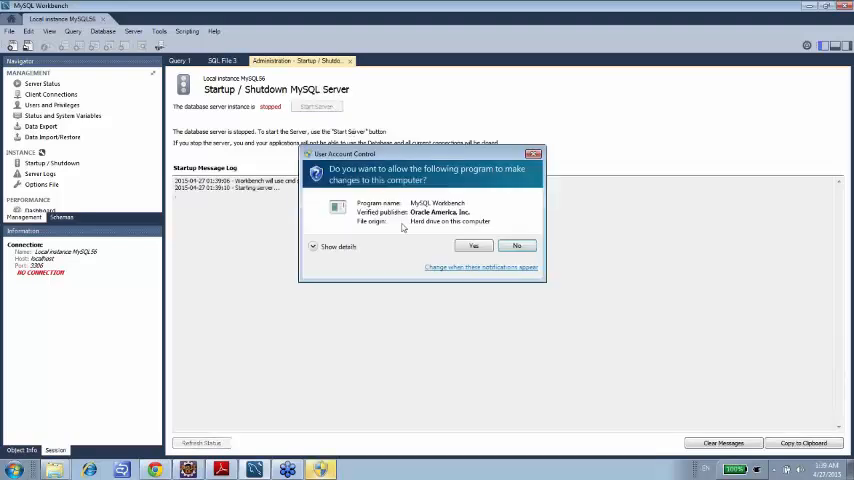
left_click(472, 246)
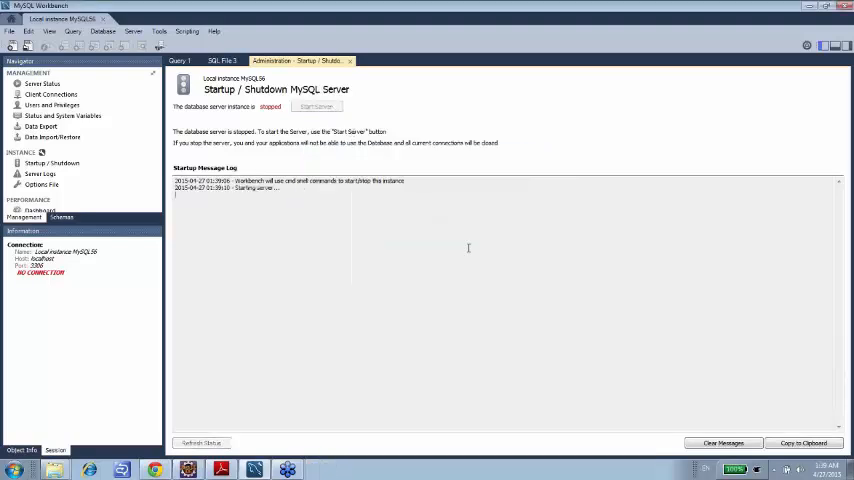
left_click(316, 106)
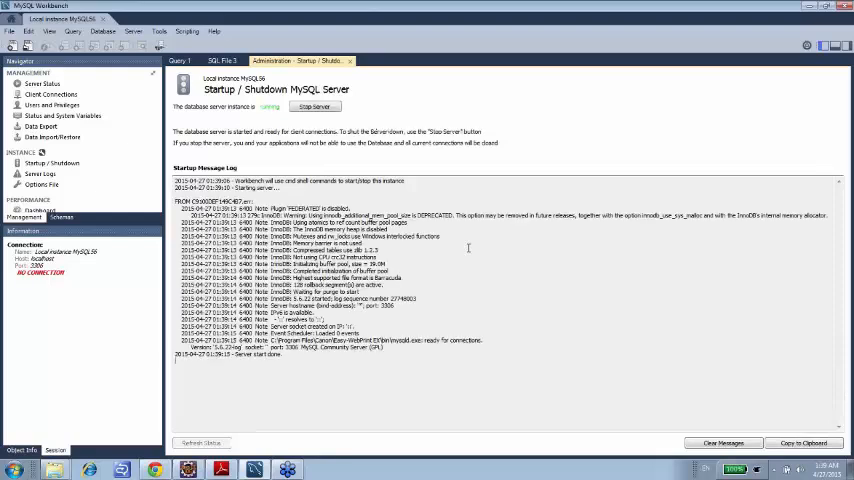
left_click(200, 442)
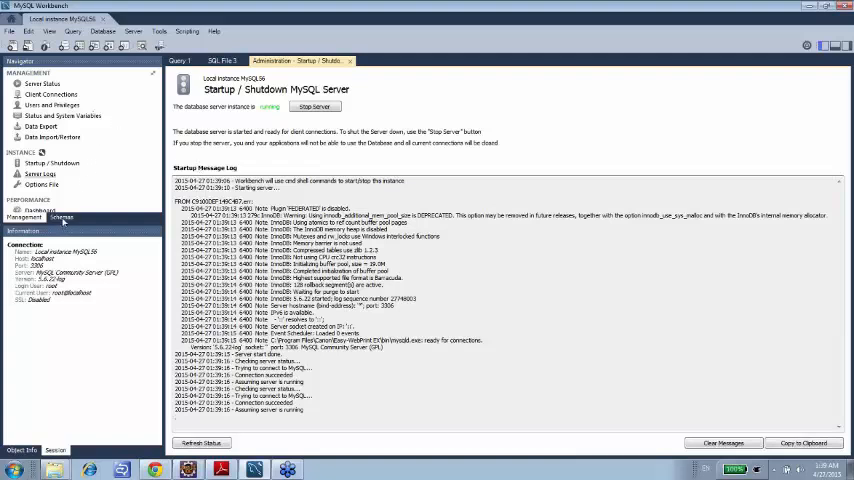
Step: Set sakila as the default schema, expand its tables and return to Query 1
left_click(60, 216)
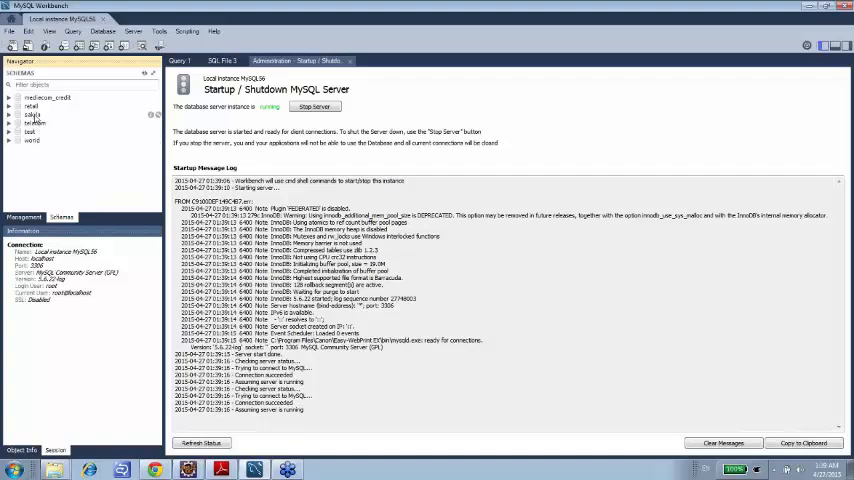
left_click(32, 114)
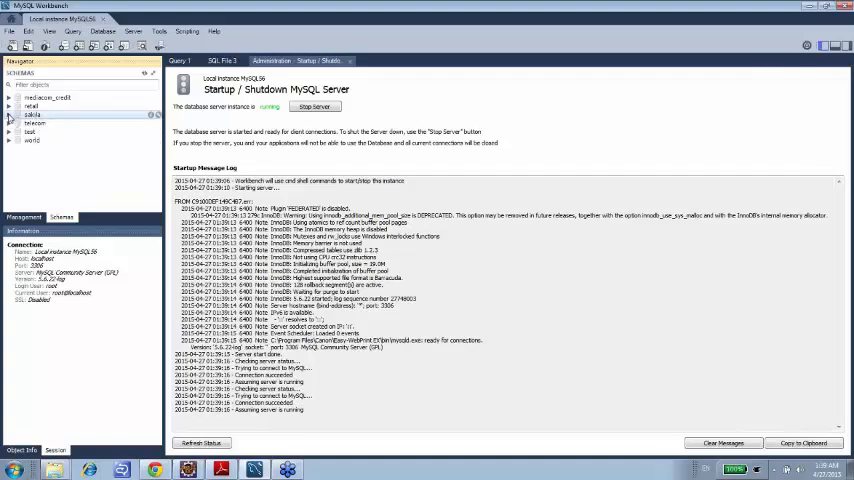
left_click(10, 114)
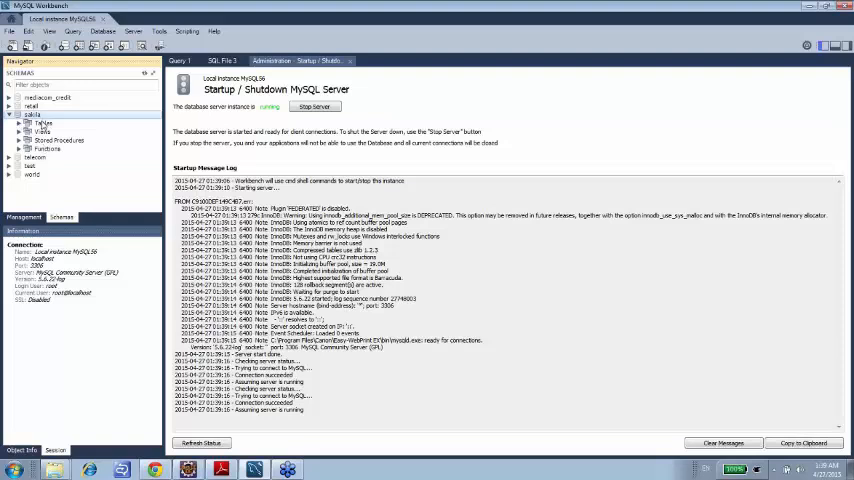
mouse_move(70, 148)
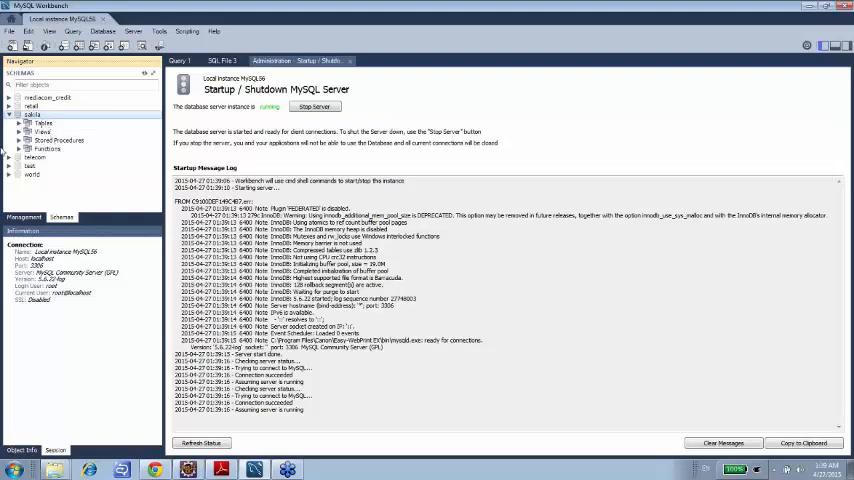
left_click(22, 122)
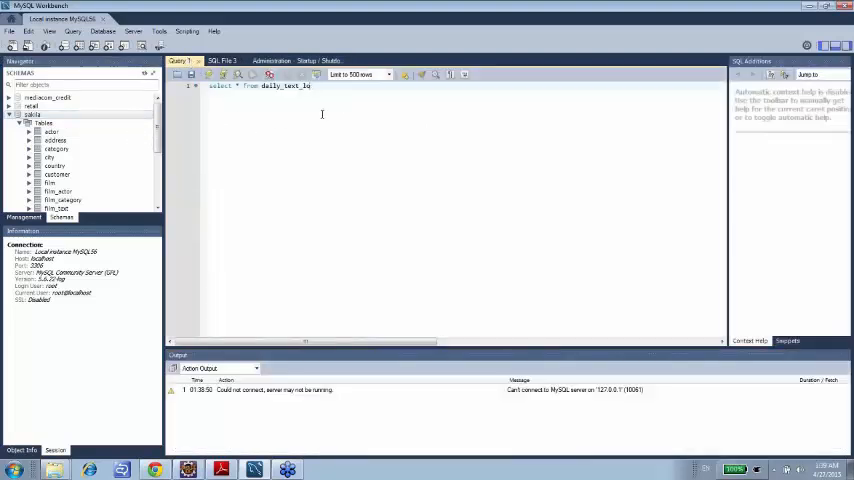
Step: Run select * from sakila.actor and list the actors in the result grid
key("Backspace")
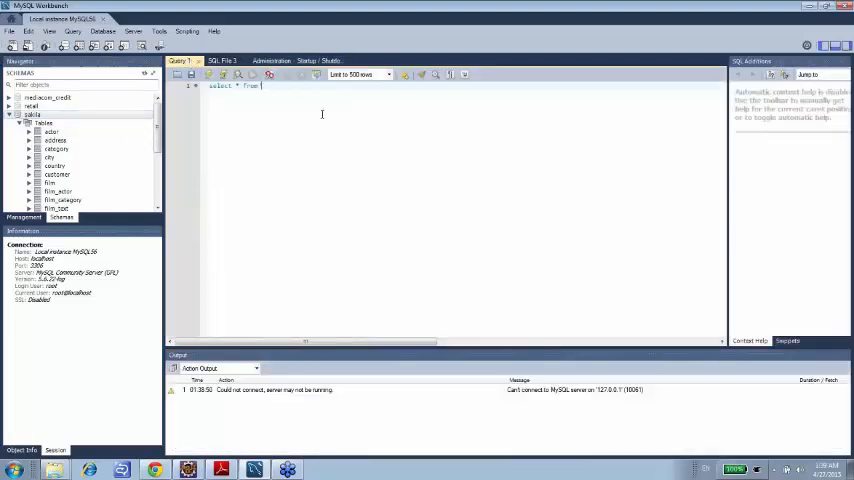
type("sakila")
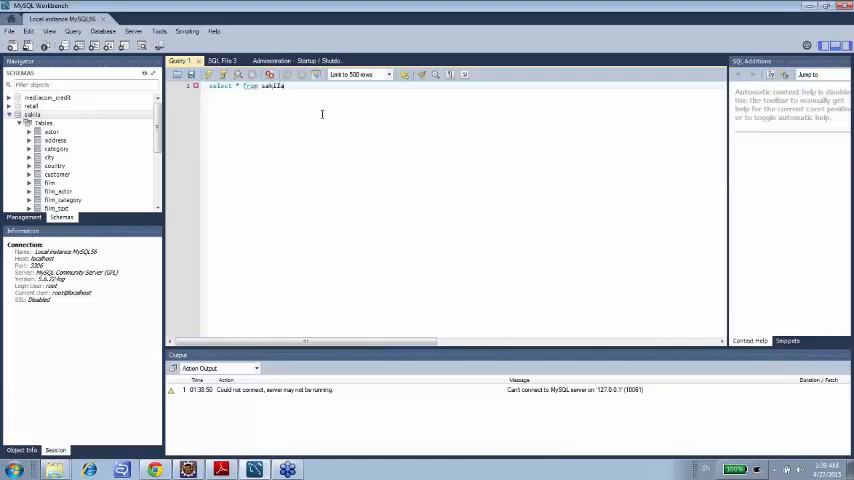
type(".")
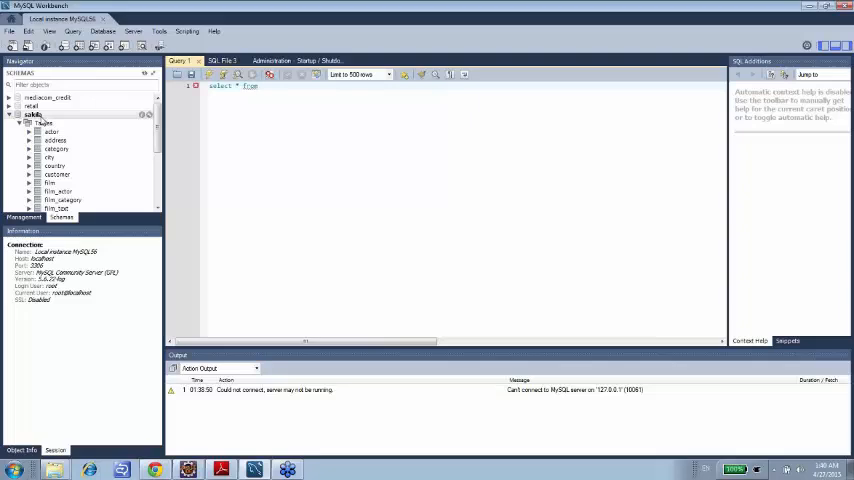
type("actor")
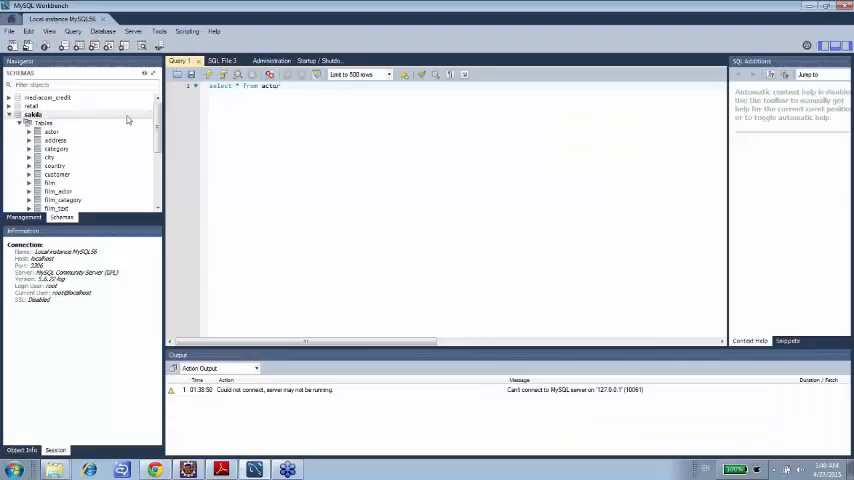
left_click(208, 74)
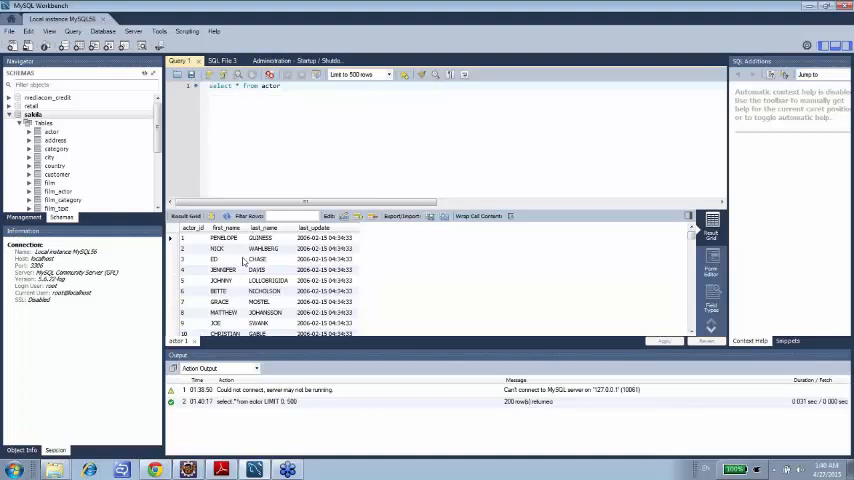
mouse_move(238, 348)
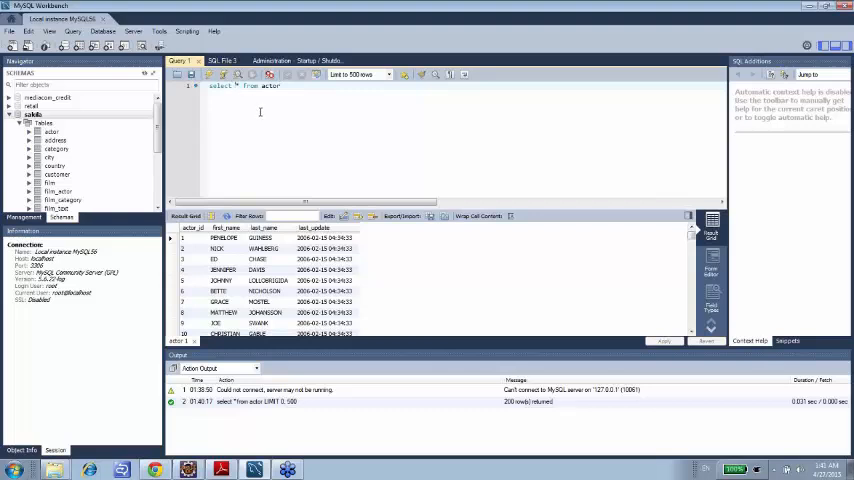
Step: Run a SELECT of actor_id, first_name and last_name from actor, after checking its columns
left_click(52, 132)
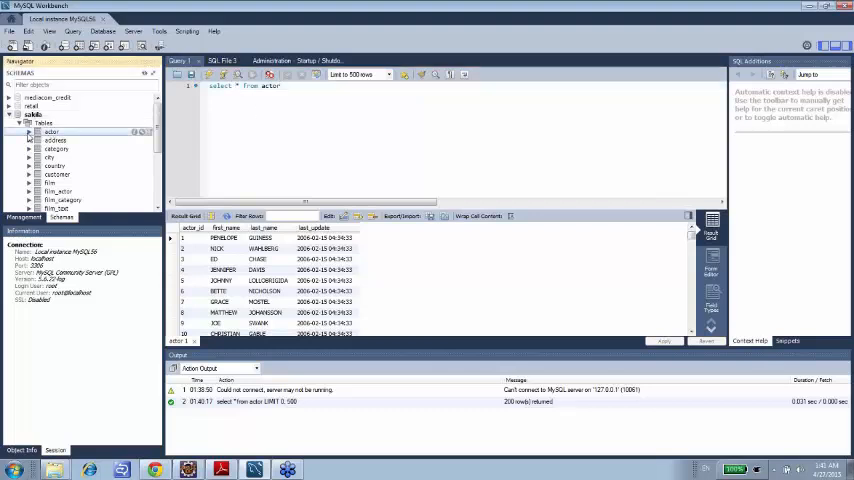
left_click(24, 132)
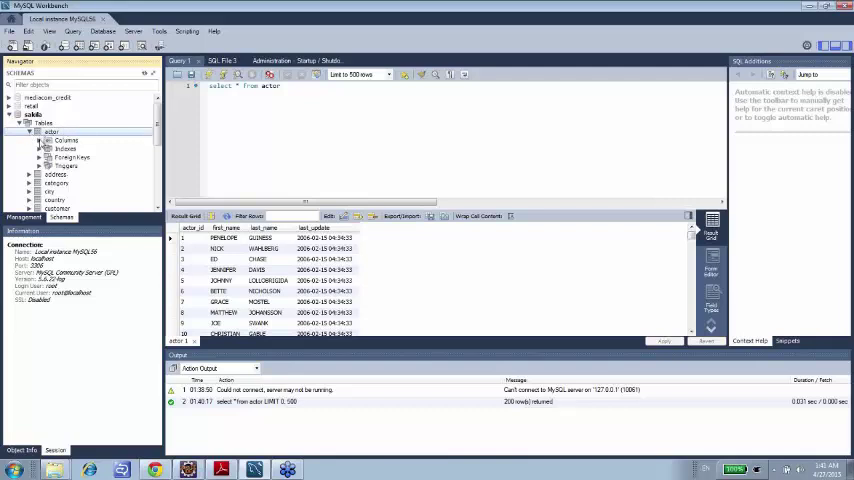
left_click(44, 140)
type("actor_id,")
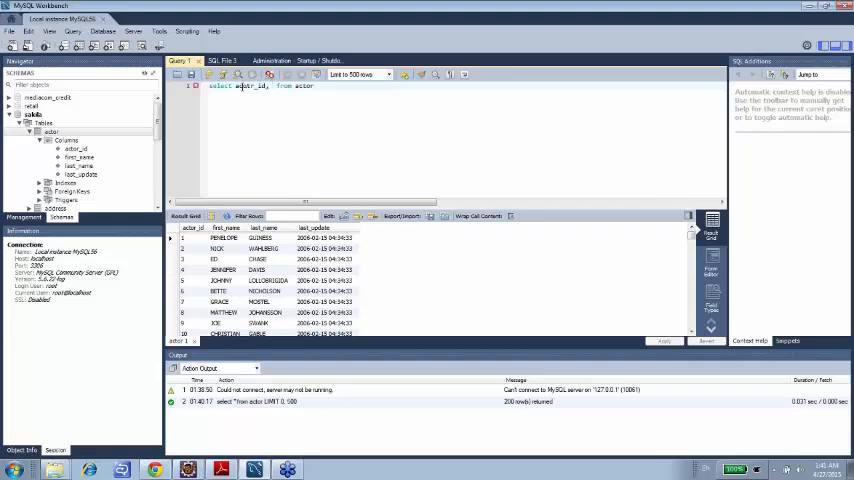
type("first_name,last_name")
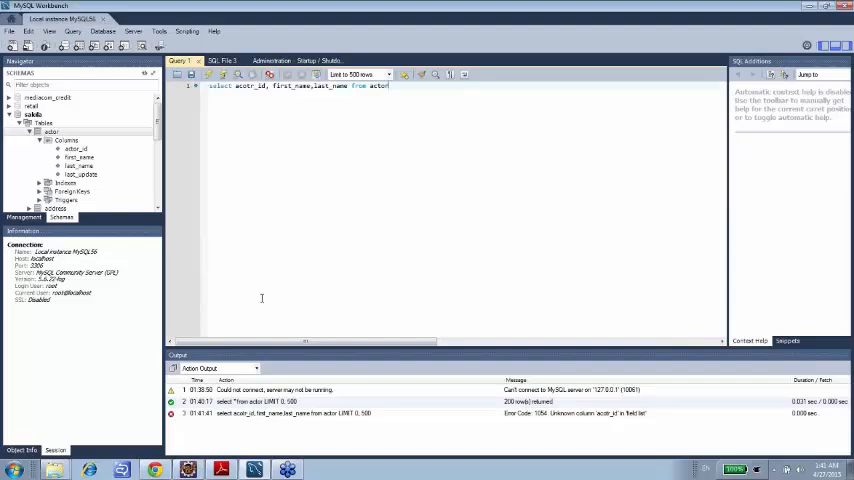
left_click(340, 412)
type("t")
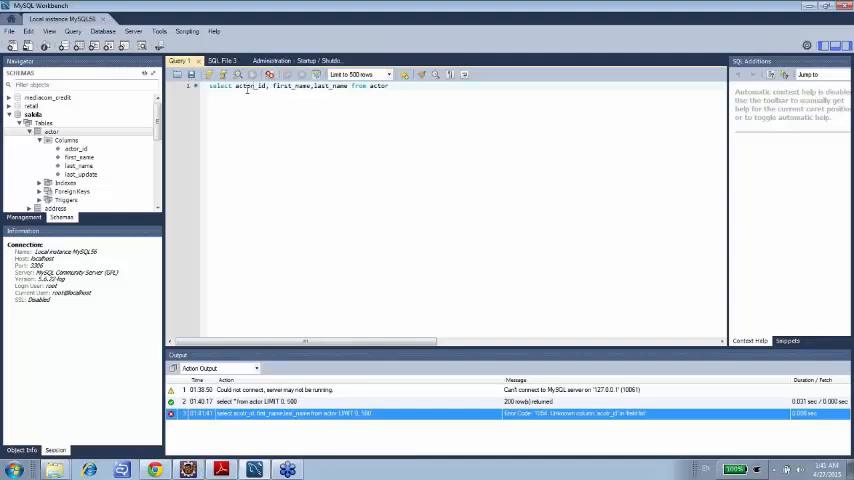
left_click(256, 74)
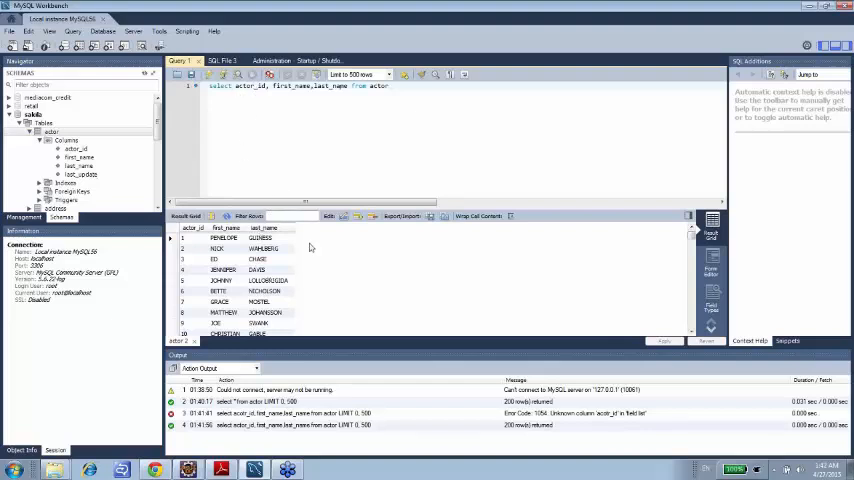
Step: Review the SQL Basics PDF's INSERT INTO, DDL list and Select Statement notes
left_click(220, 468)
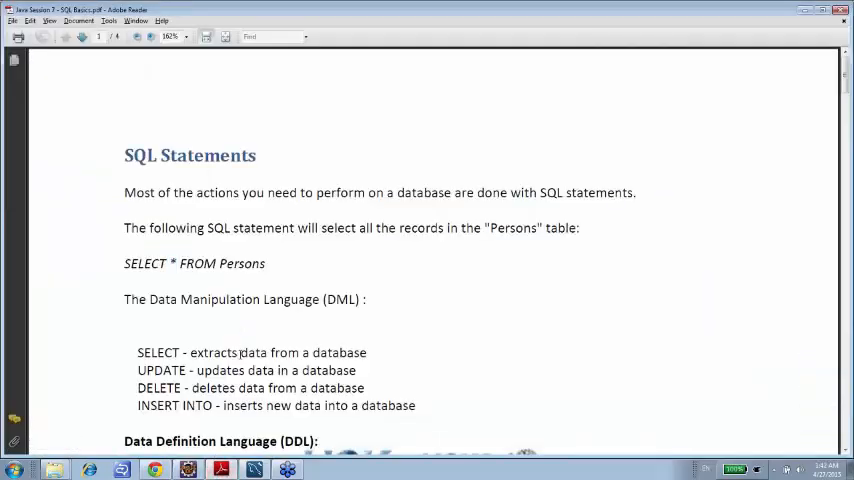
scroll("down", 3)
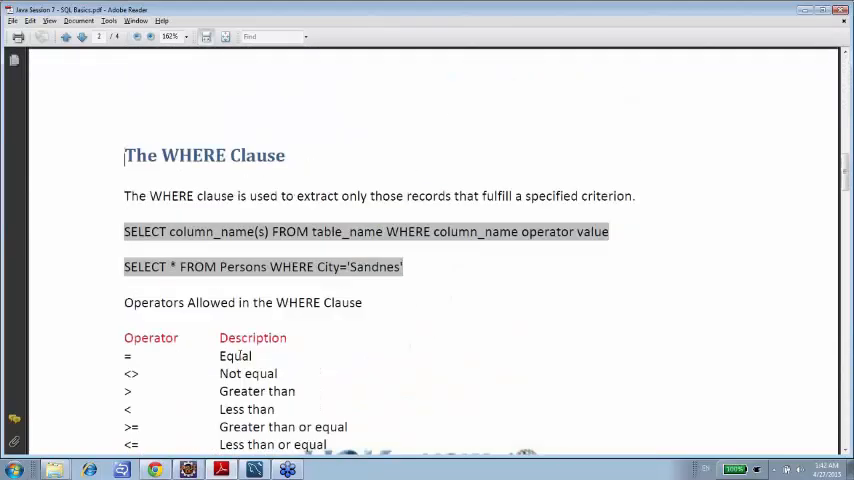
scroll("up", 3)
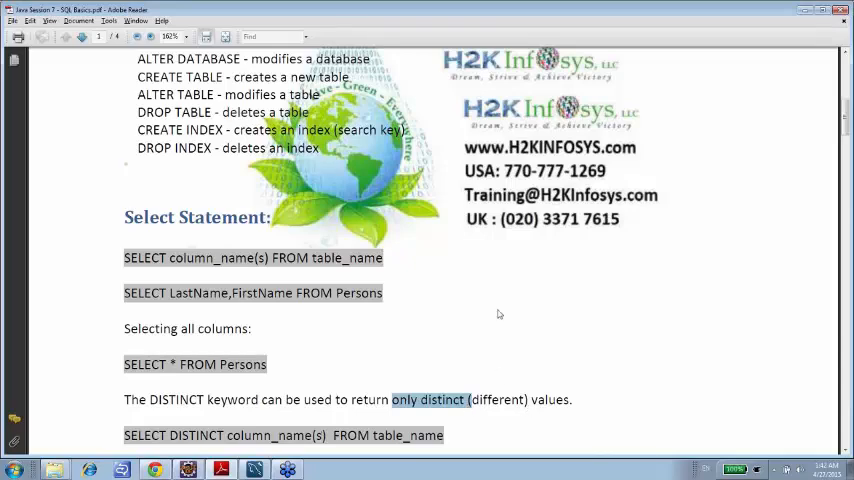
scroll("up", 3)
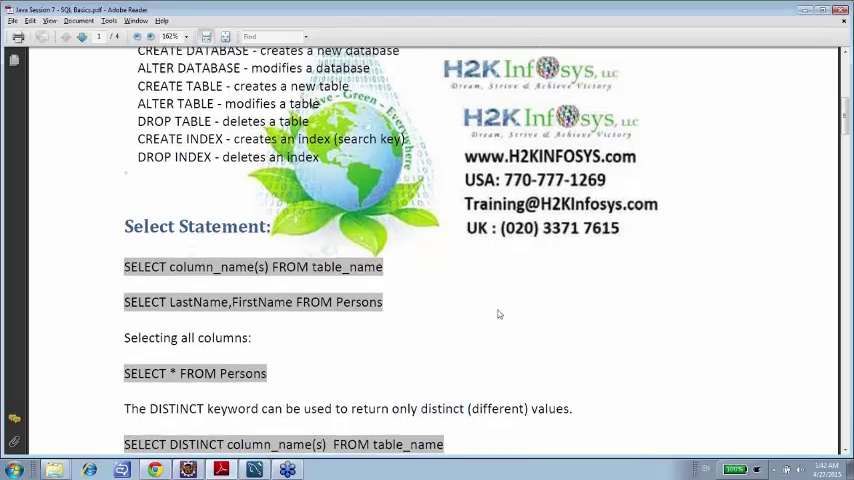
scroll("up", 3)
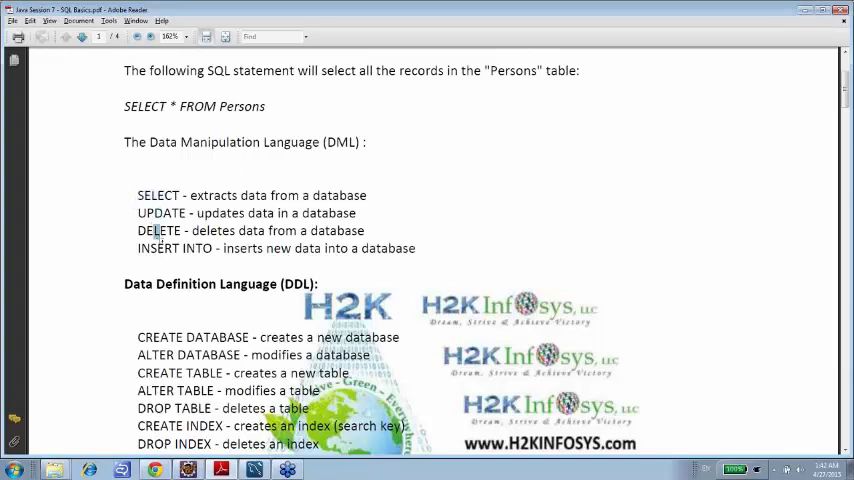
double_click(174, 248)
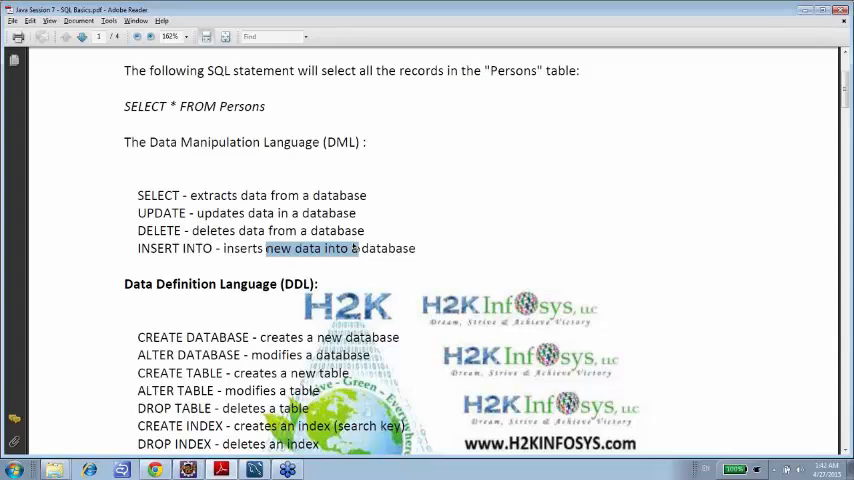
scroll("down", 3)
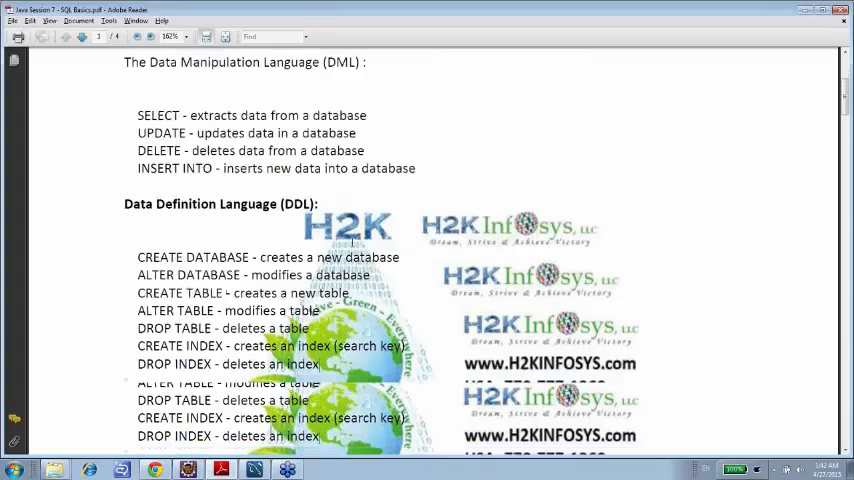
scroll("down", 3)
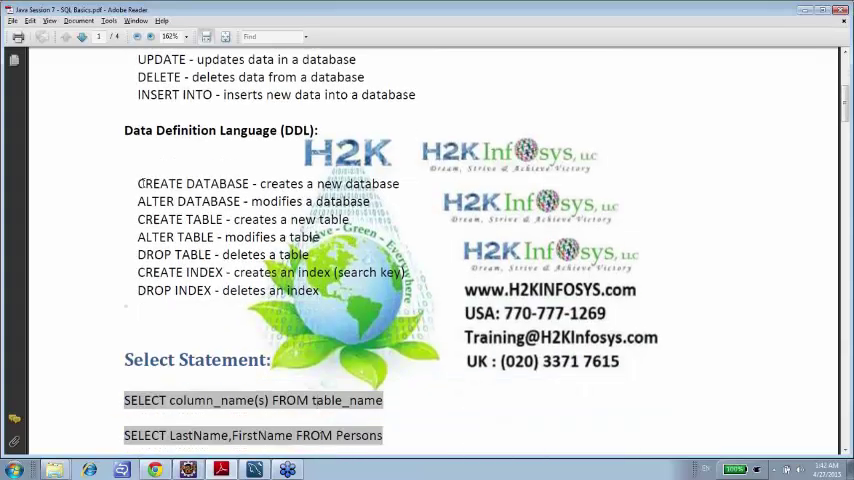
Step: Drag-select a passage of the Select Statement examples in the PDF
left_click_drag(136, 184, 272, 360)
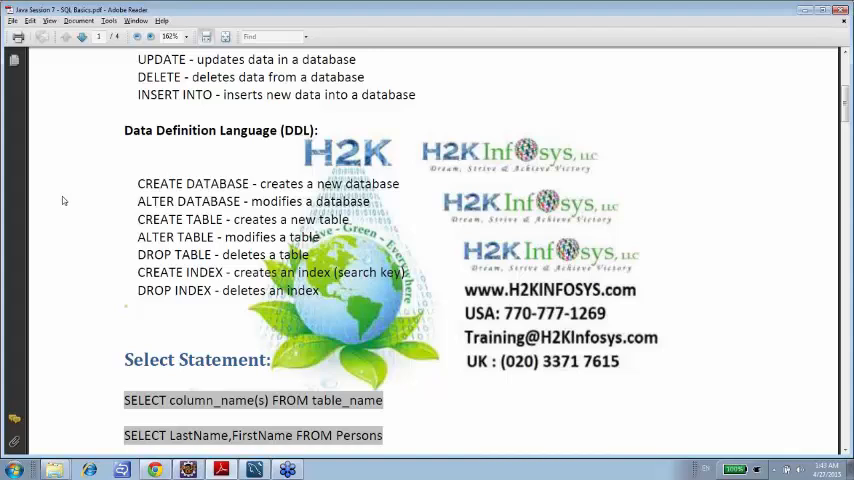
mouse_move(146, 178)
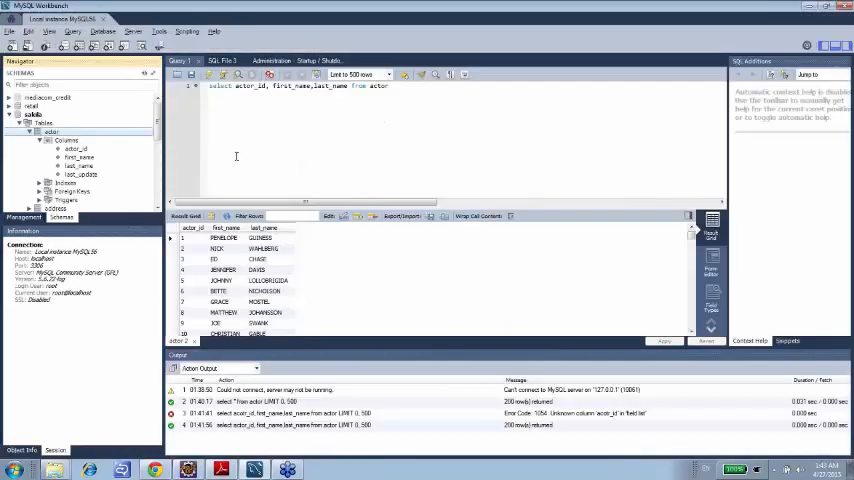
Step: Bring the SQL Basics PDF back to the front
left_click(220, 468)
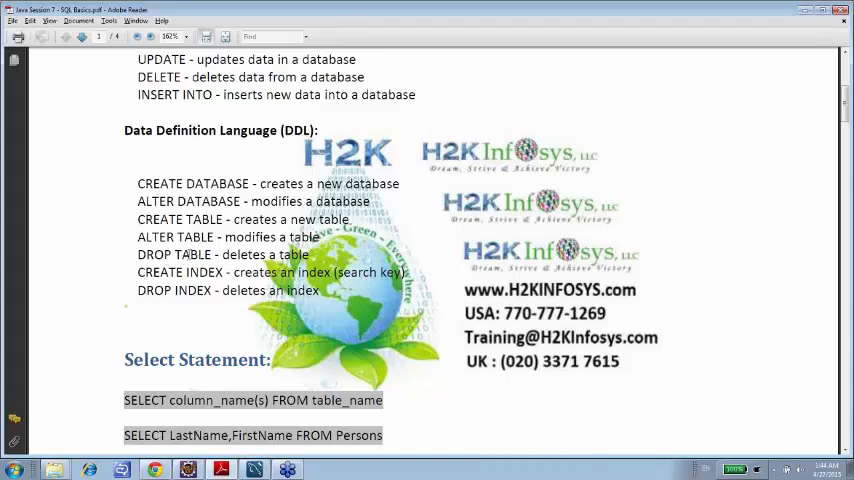
mouse_move(230, 272)
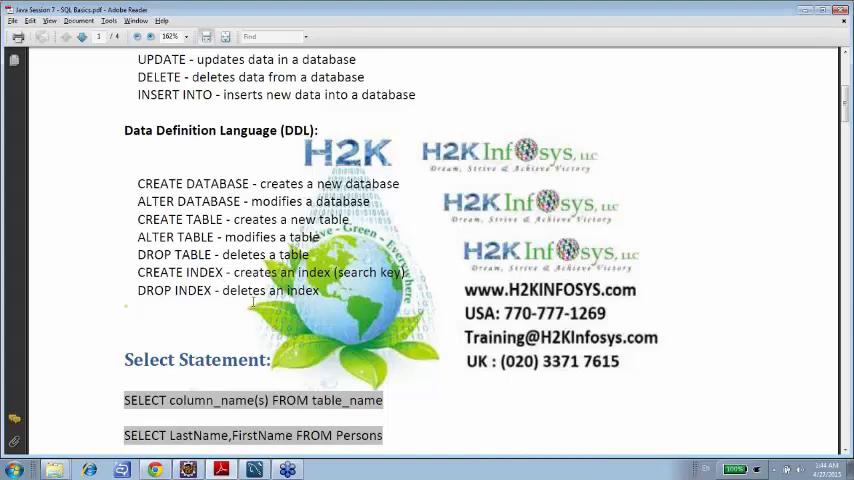
Step: Scroll the PDF down to The WHERE Clause section
scroll("down", 3)
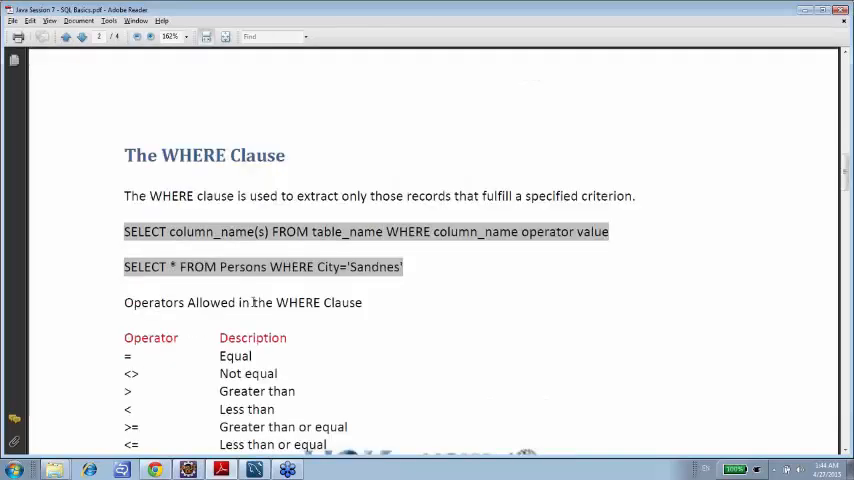
mouse_move(290, 190)
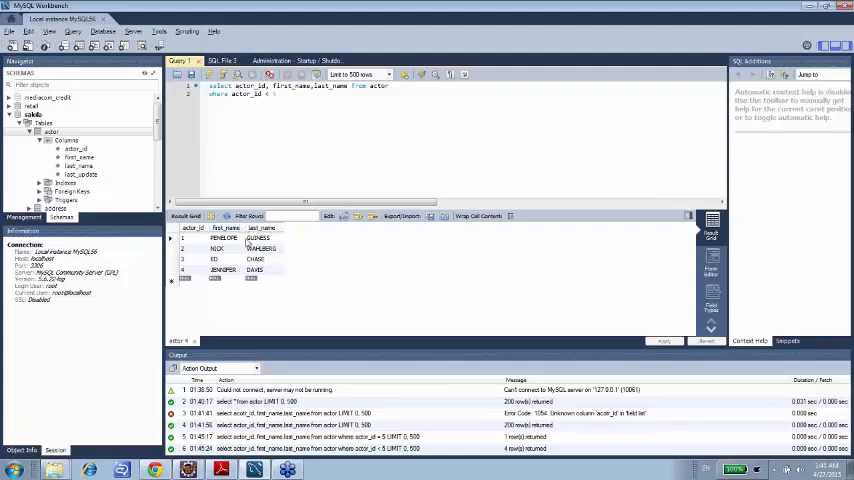
Step: Return to the WHERE clause notes and scroll to the operators table
left_click(220, 468)
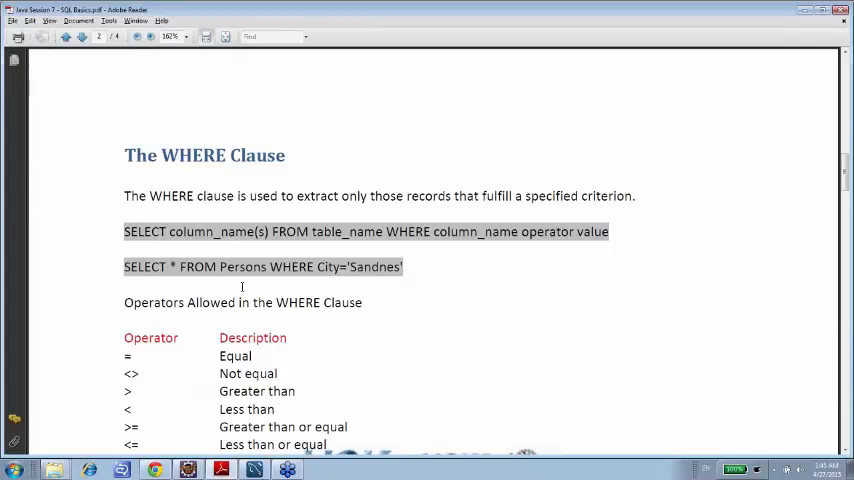
scroll("down", 3)
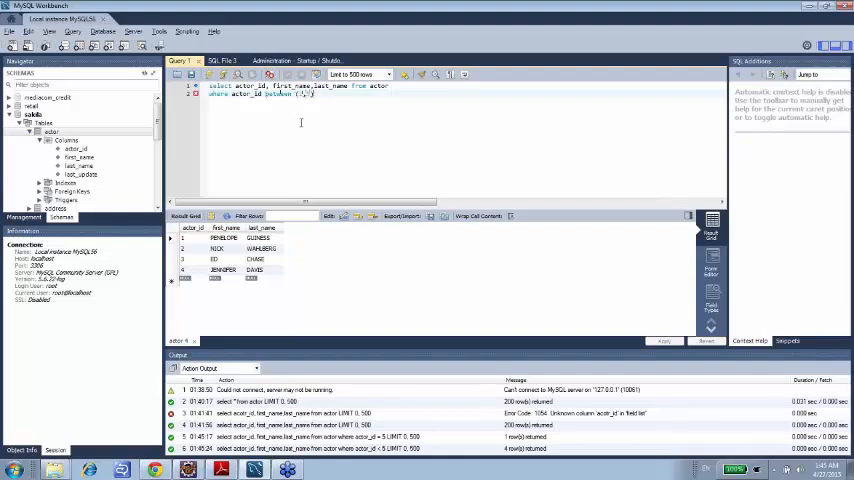
mouse_move(322, 104)
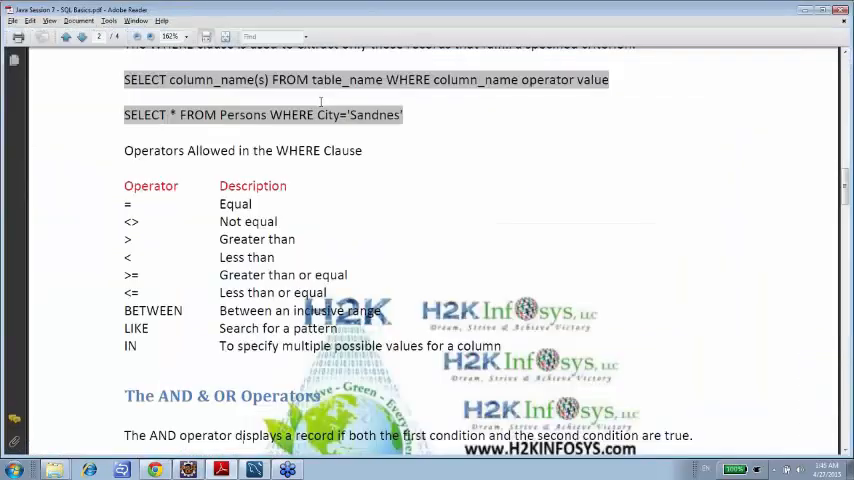
Step: Review the AND/OR and ORDER BY notes, then switch the WHERE clause to a first_name condition returning PENELOPE rows
scroll("down", 3)
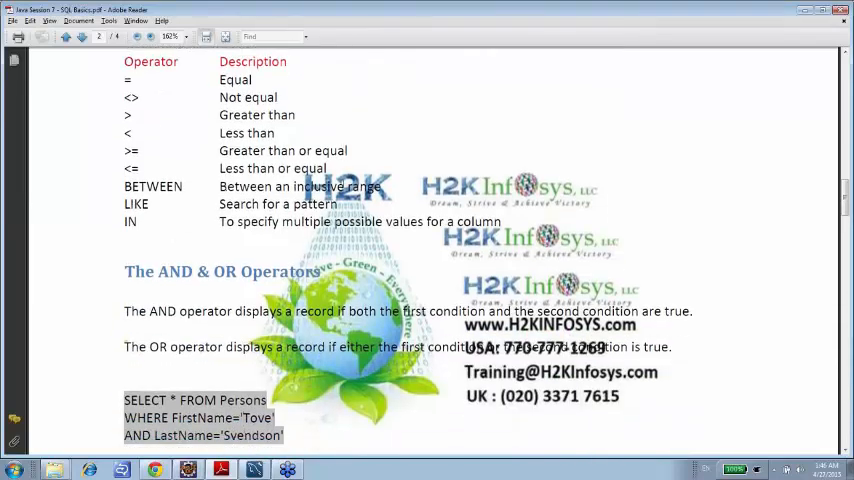
scroll("down", 3)
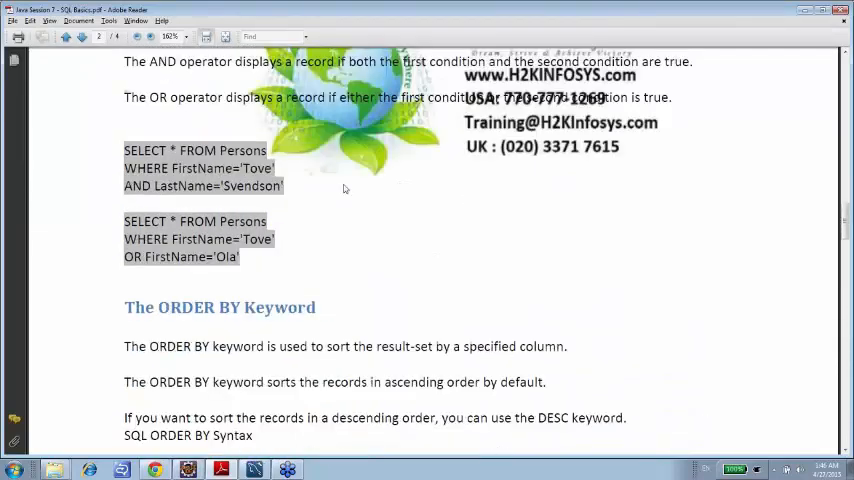
scroll("up", 3)
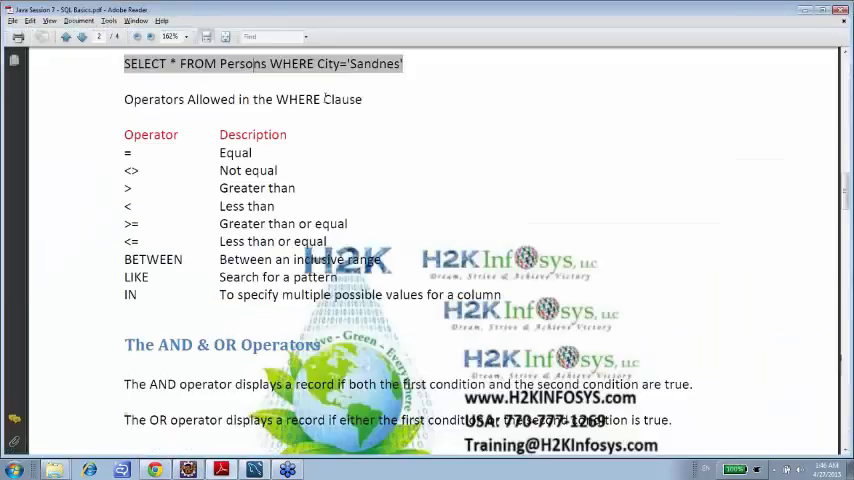
mouse_move(352, 180)
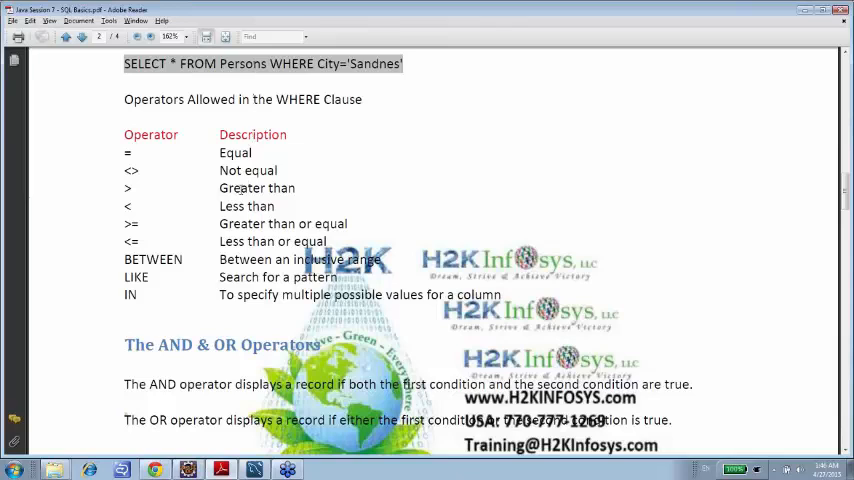
double_click(136, 276)
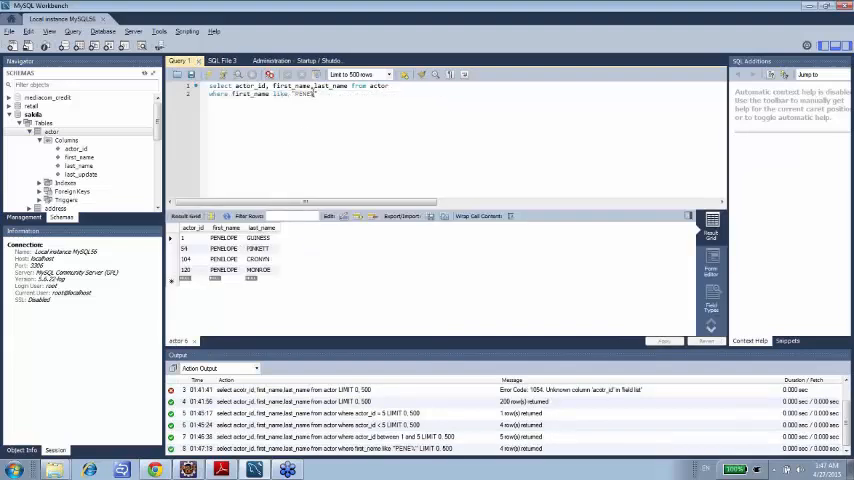
double_click(304, 94)
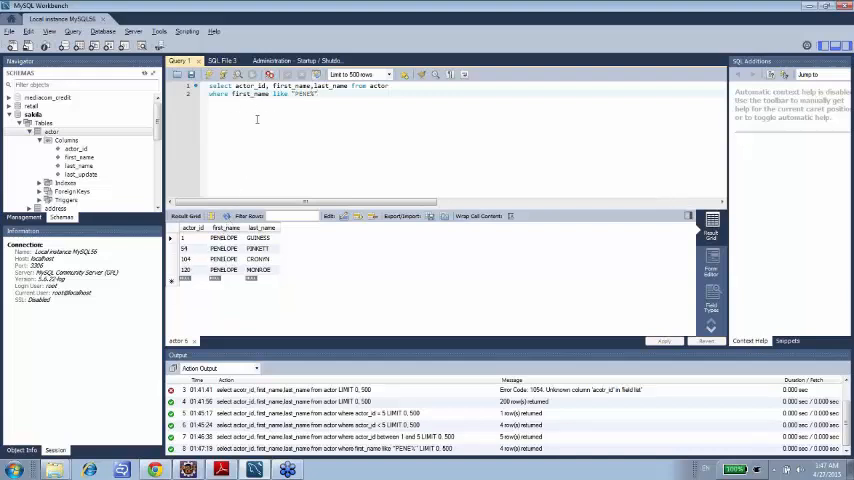
left_click(220, 468)
type("where actor_id IN (1,2,3,4,5);")
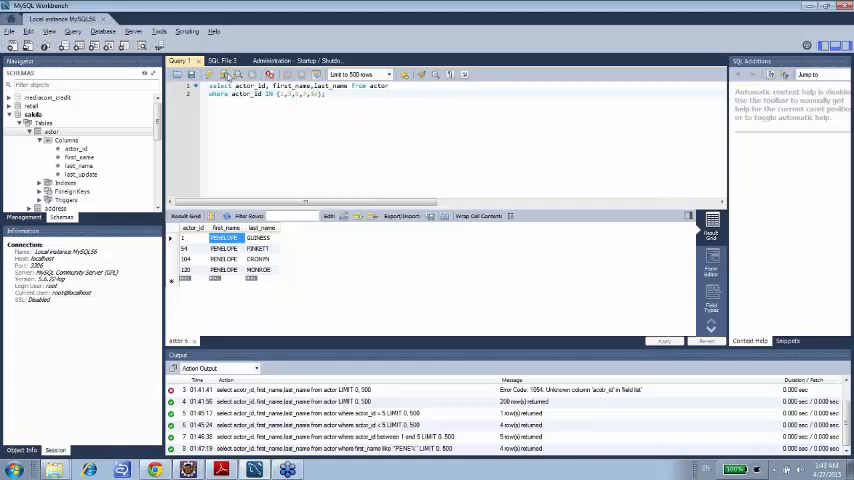
Step: Run the actor query filtered by actor_id IN (...), listing five actors
left_click(224, 74)
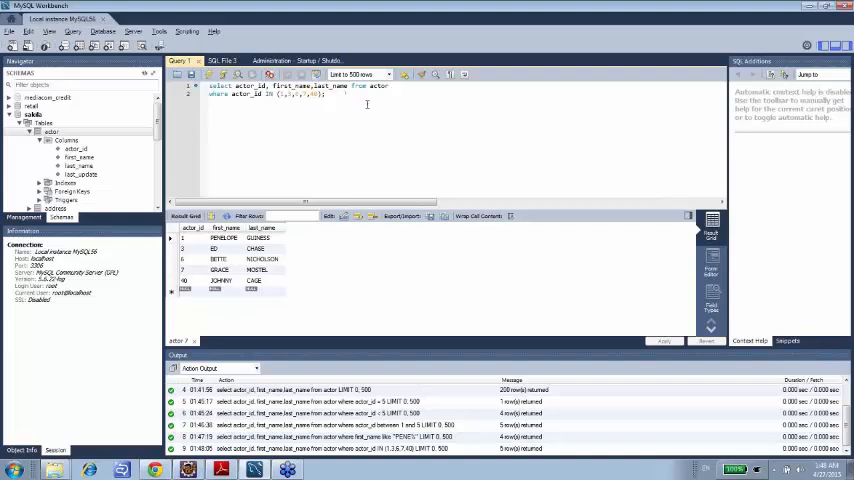
mouse_move(560, 108)
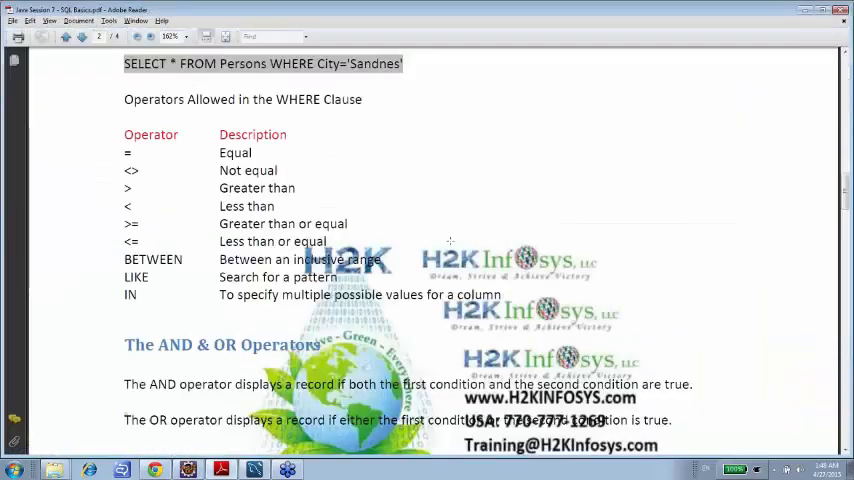
Step: Scroll the SQL Basics notes down to the AND & OR Operators section
scroll("down", 3)
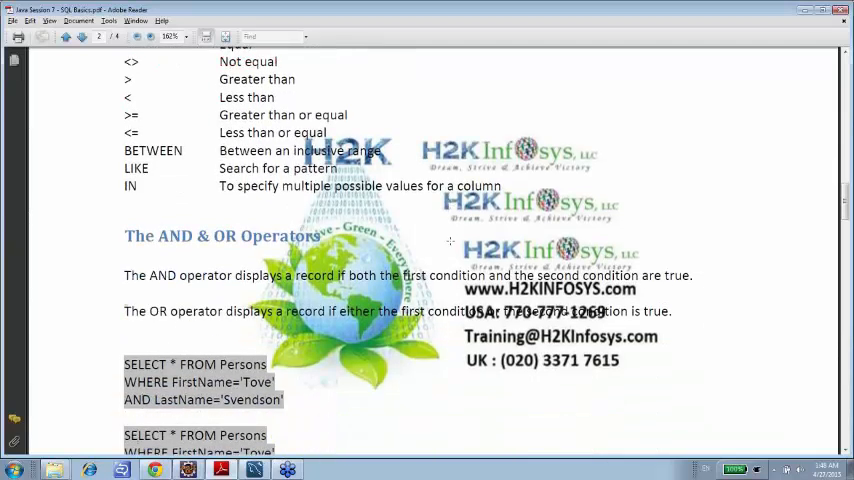
scroll("down", 3)
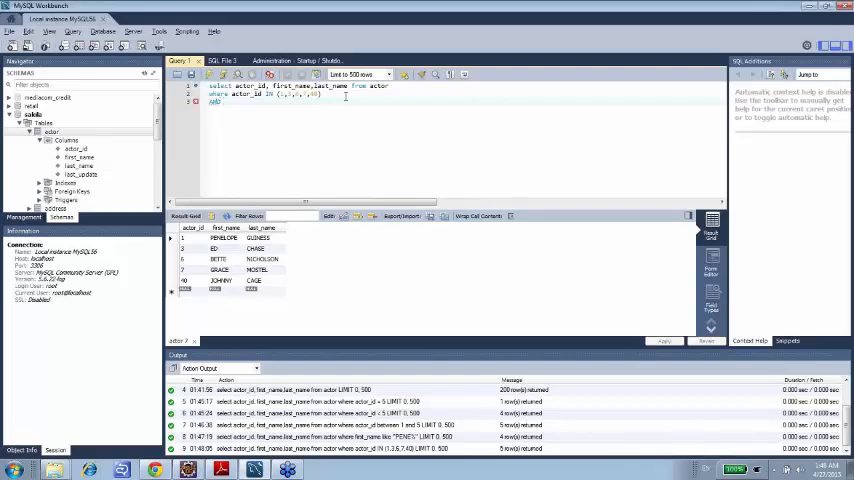
Step: Add AND first_name LIKE 'PENE%' to the actor query and run it, leaving PENELOPE GUINESS
type("first")
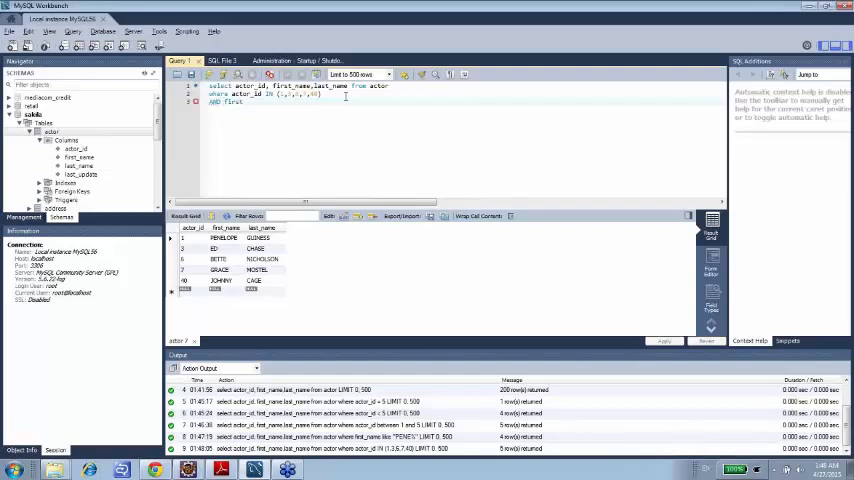
type("_name like '")
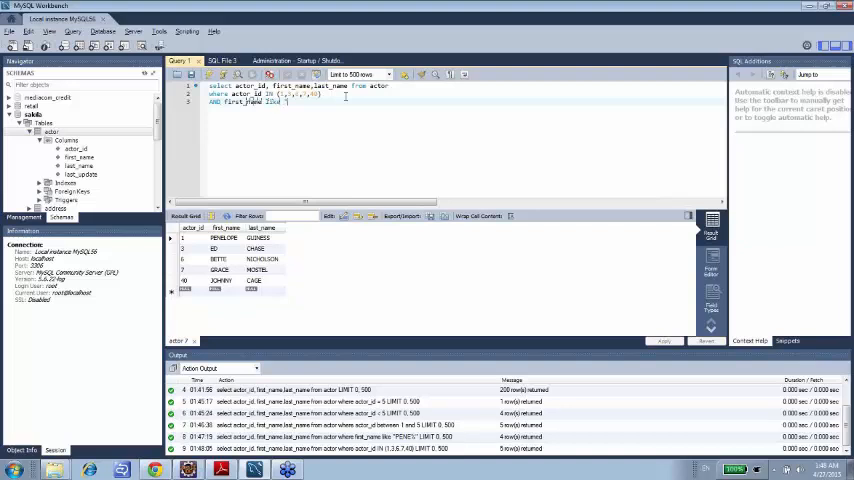
type("PENE%'")
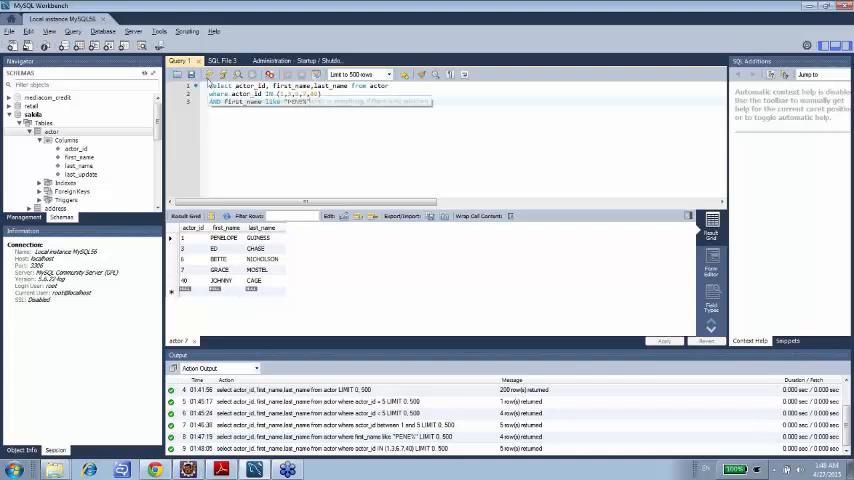
left_click(252, 74)
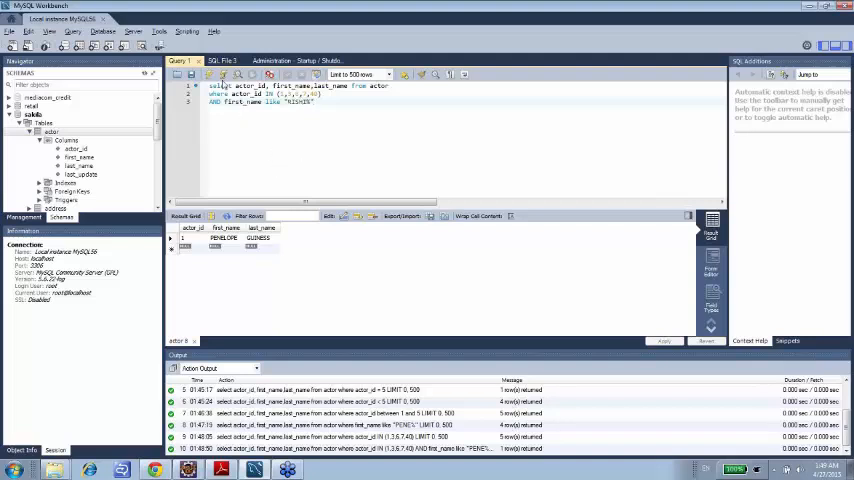
left_click(224, 74)
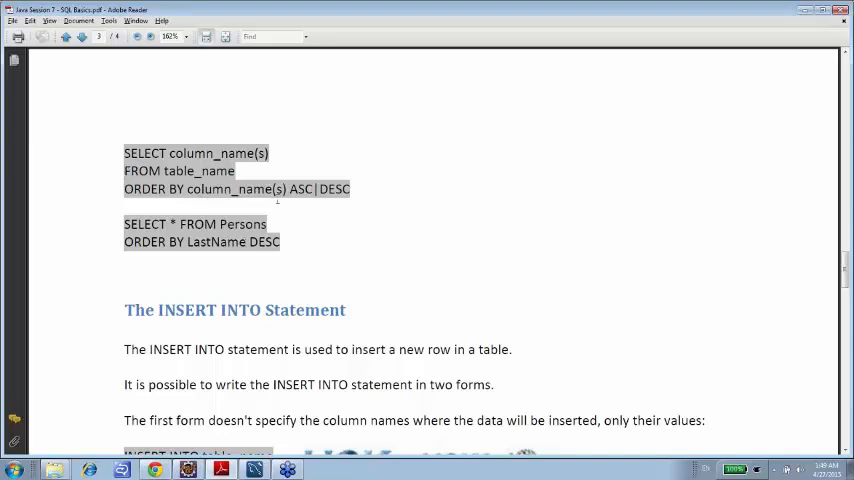
mouse_move(336, 206)
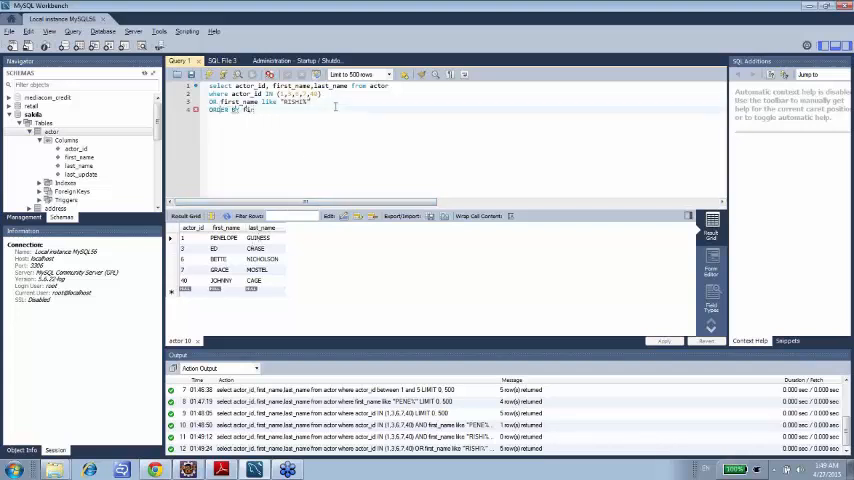
Step: Sort the actor query by first_name and run it, listing five actors in descending order
type("first_name asc")
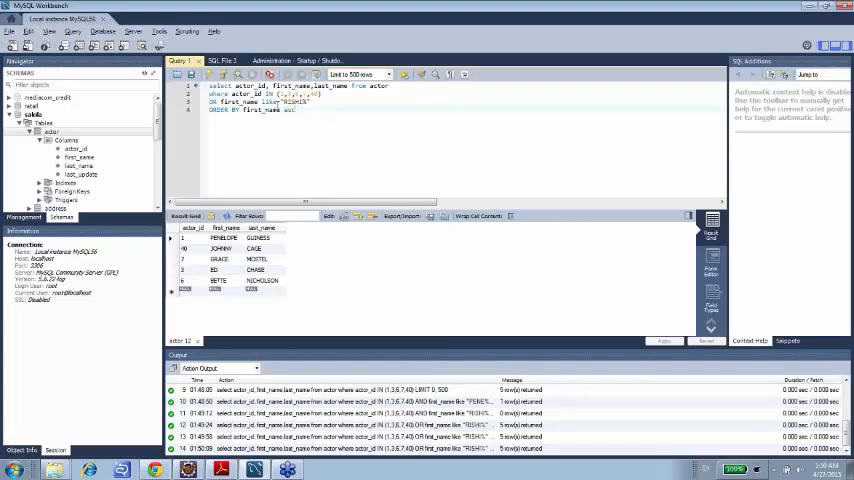
left_click(254, 74)
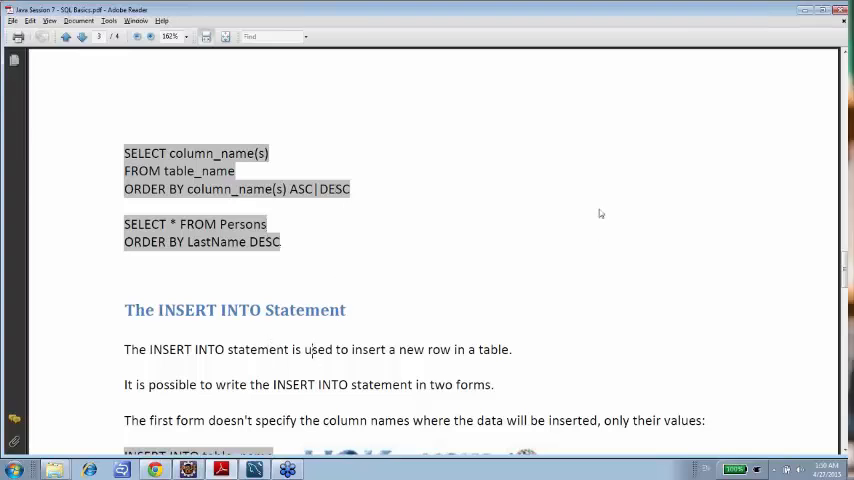
Step: View the INSERT INTO statement notes in the PDF, then return to the actor query tab
scroll("down", 3)
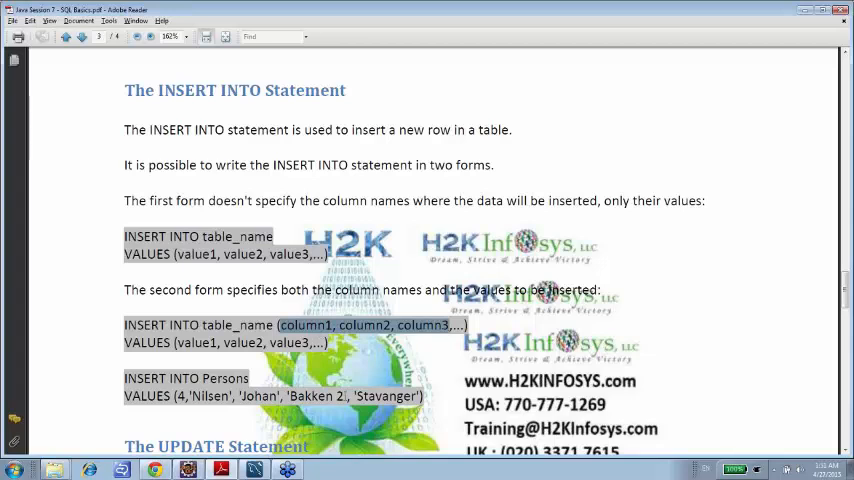
left_click(120, 468)
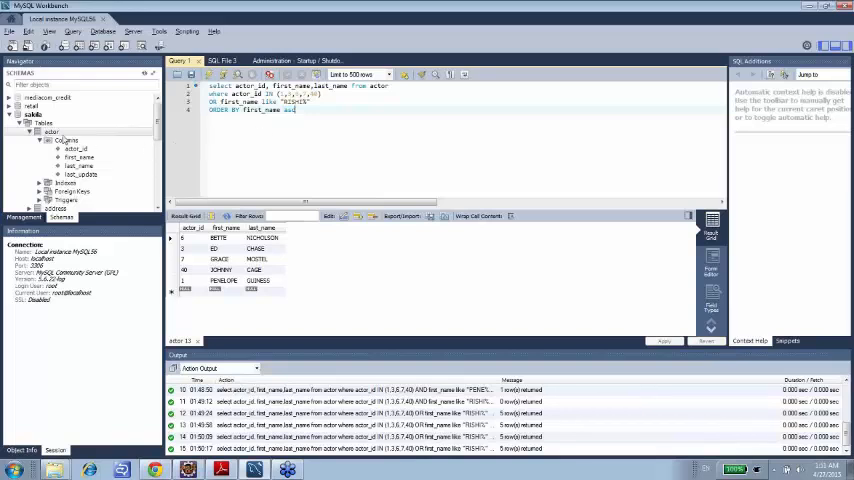
Step: Send an INSERT statement template for sakila.actor from the Navigator into the SQL editor
right_click(50, 132)
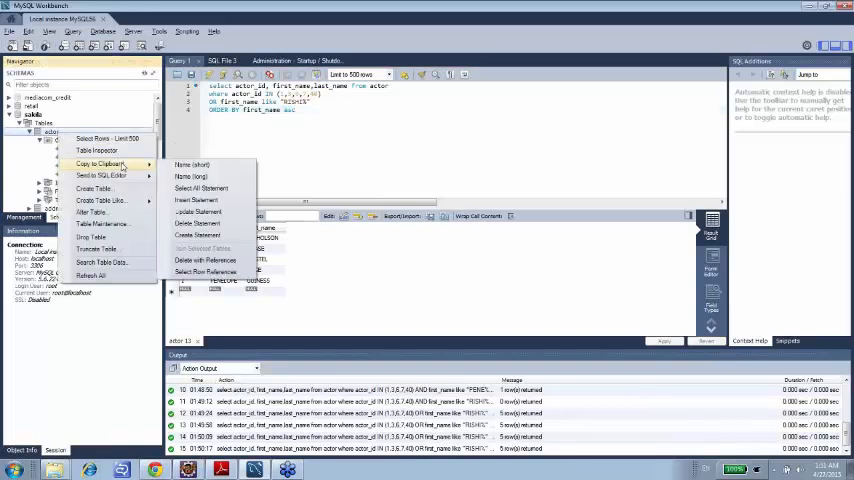
mouse_move(100, 176)
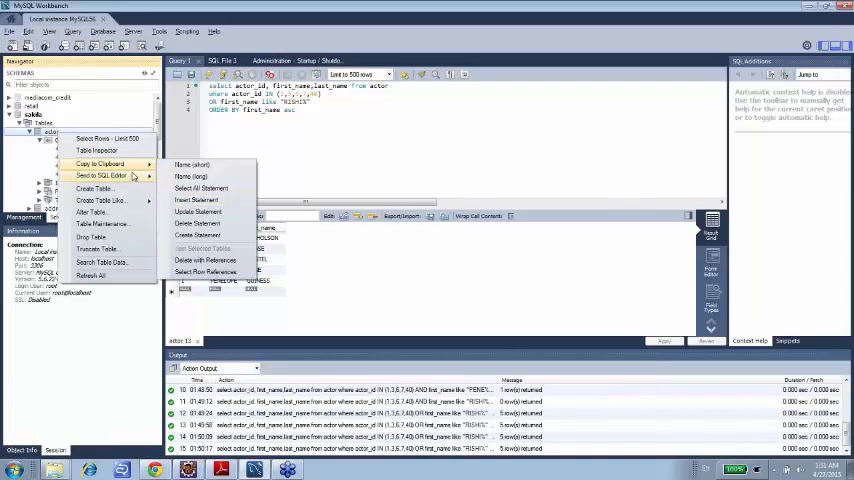
left_click(196, 200)
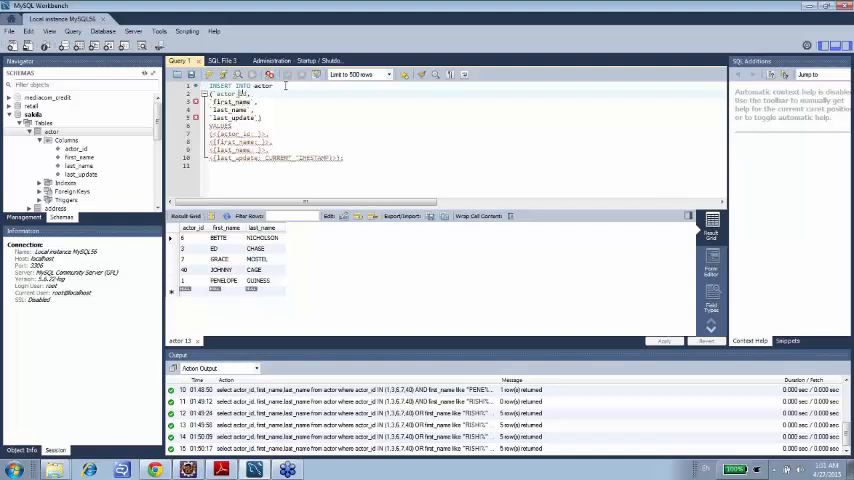
Step: Compact the INSERT template and replace its placeholders with real values and CURRENT_TIMESTAMP for last_update
left_click_drag(216, 134, 340, 158)
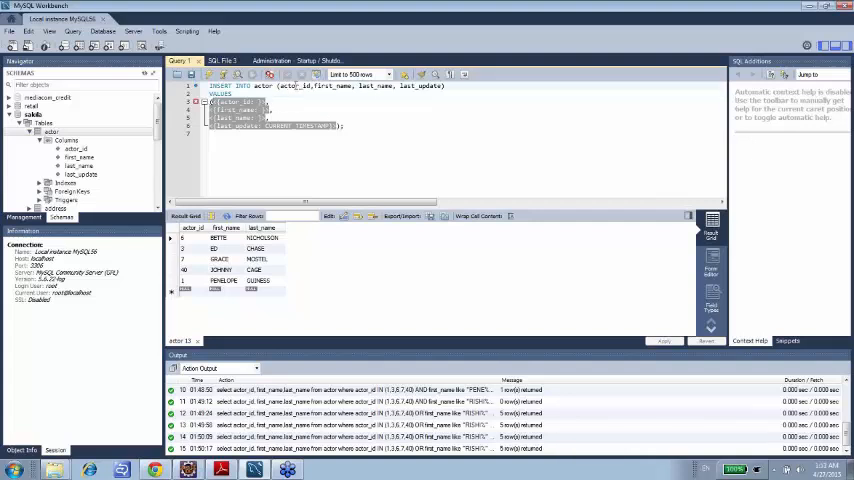
double_click(292, 86)
type("(65,'Rishi', 'Trainer', CURRENT_TIMESTAMP);")
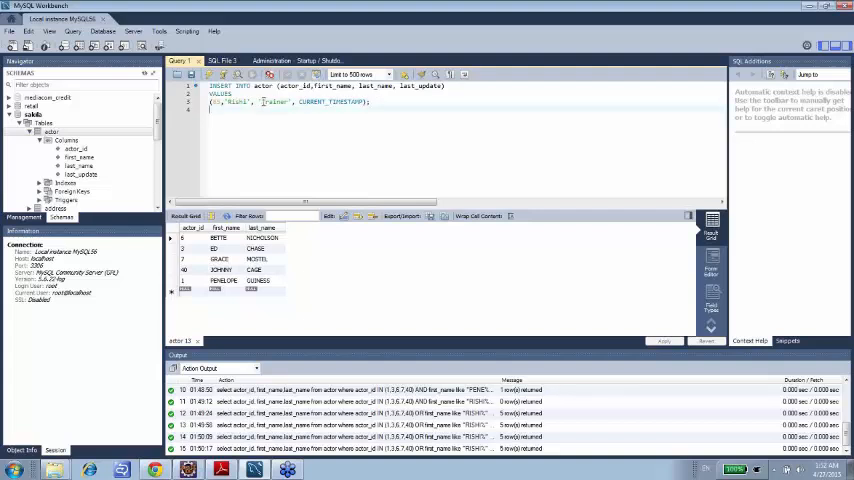
double_click(324, 100)
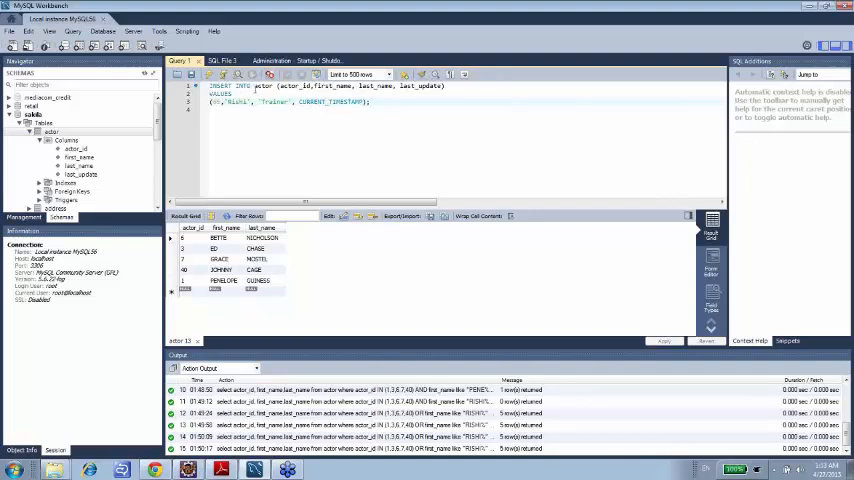
double_click(264, 84)
type("sakila.")
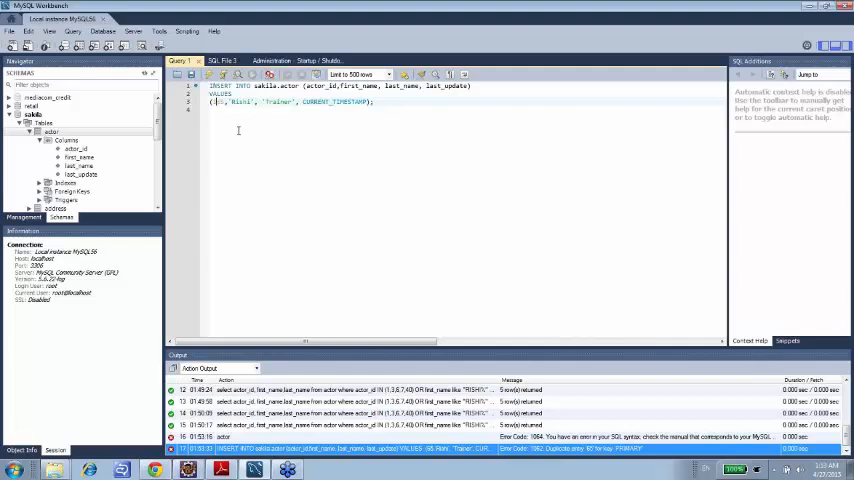
Step: Run the actor INSERT twice, logging a syntax error then duplicate primary-key Error 1062
left_click(208, 74)
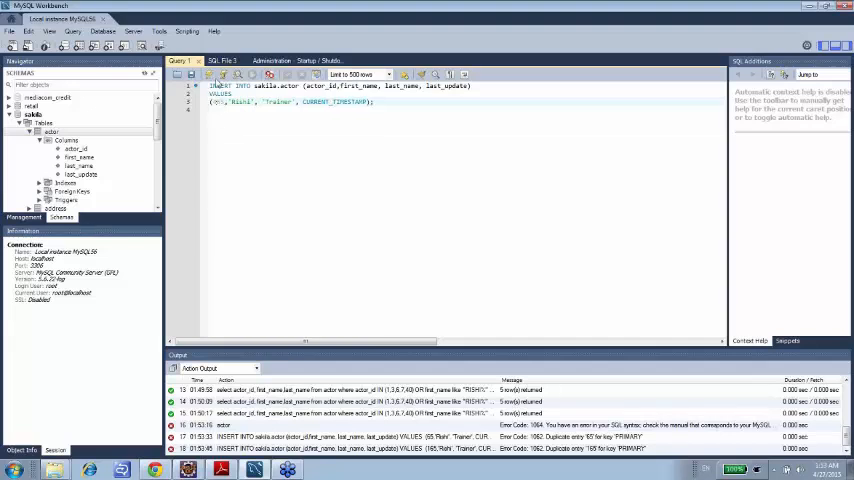
left_click(268, 76)
type("4")
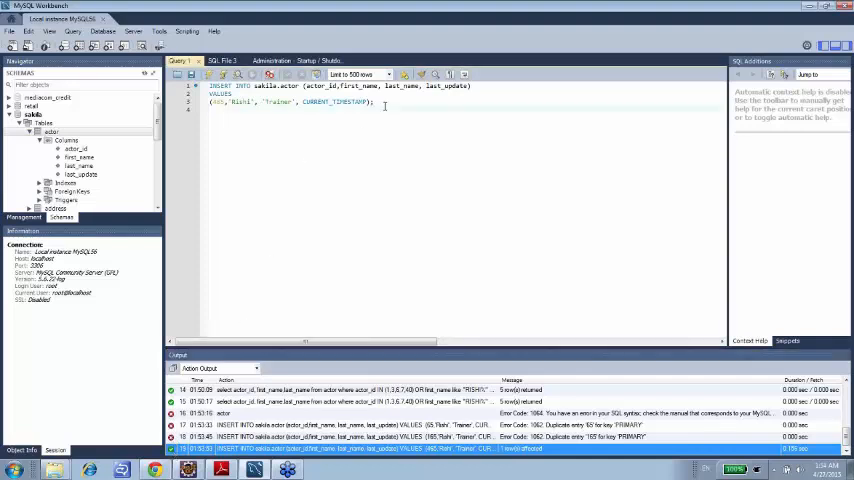
Step: Run SELECT * FROM actor WHERE actor_id = the new id and inspect the row's last_update value
type("Select * from sakil")
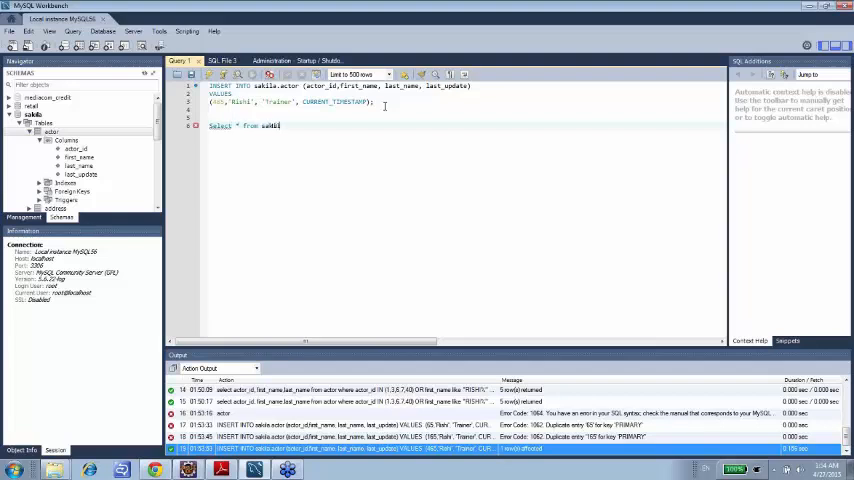
type("actor w")
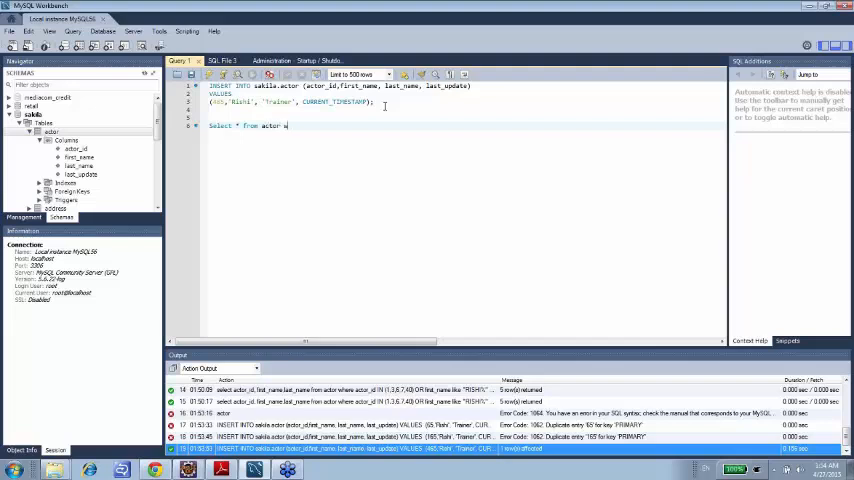
type("here actor")
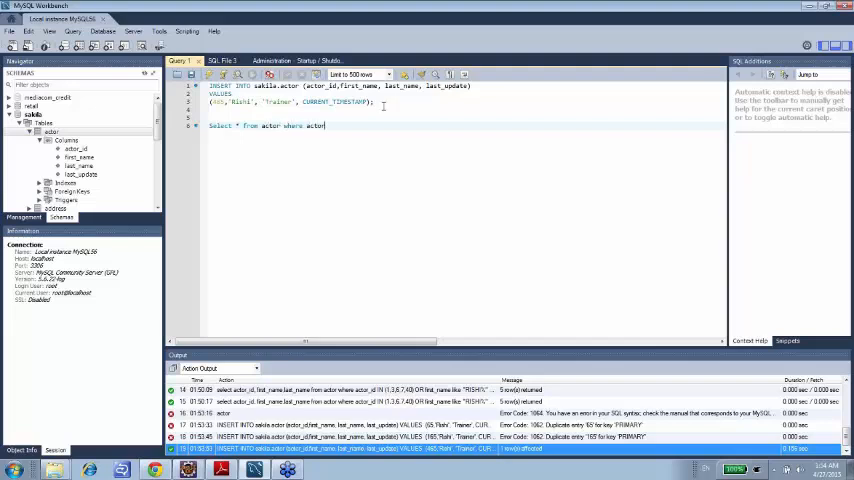
type("_id = 465")
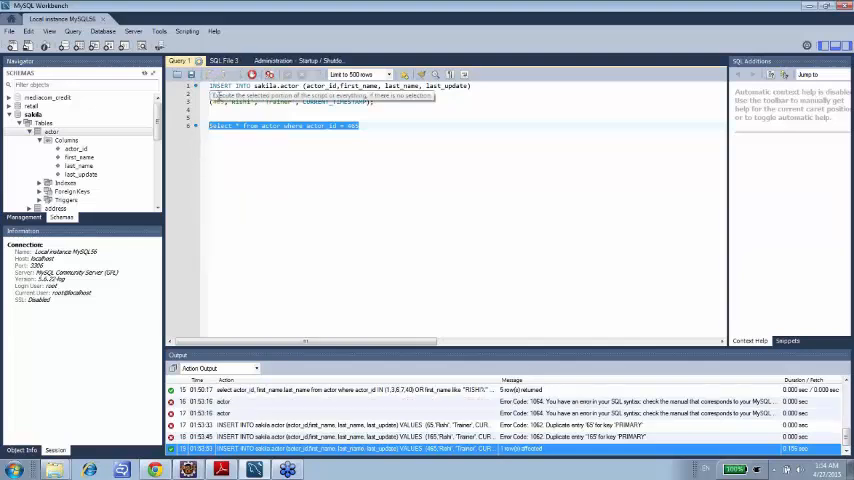
left_click(268, 74)
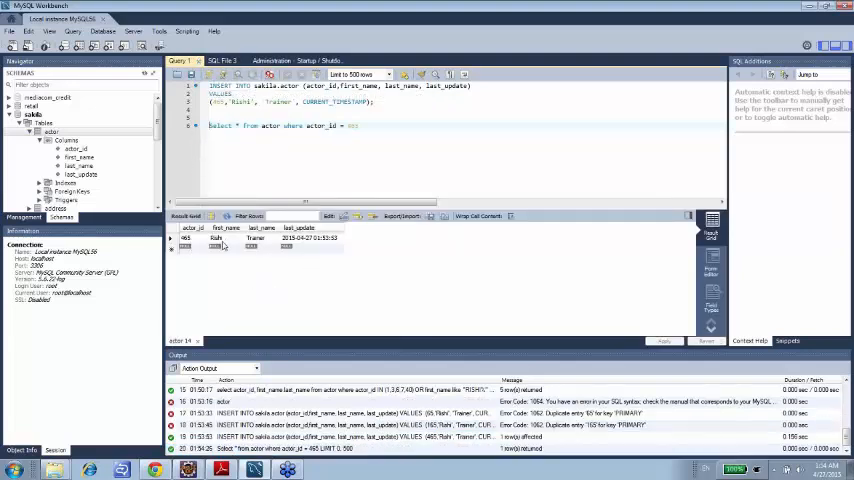
double_click(310, 238)
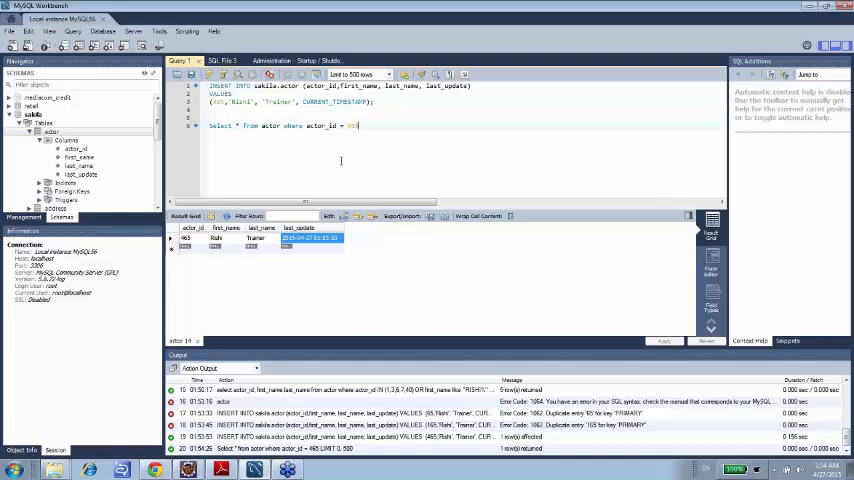
mouse_move(376, 172)
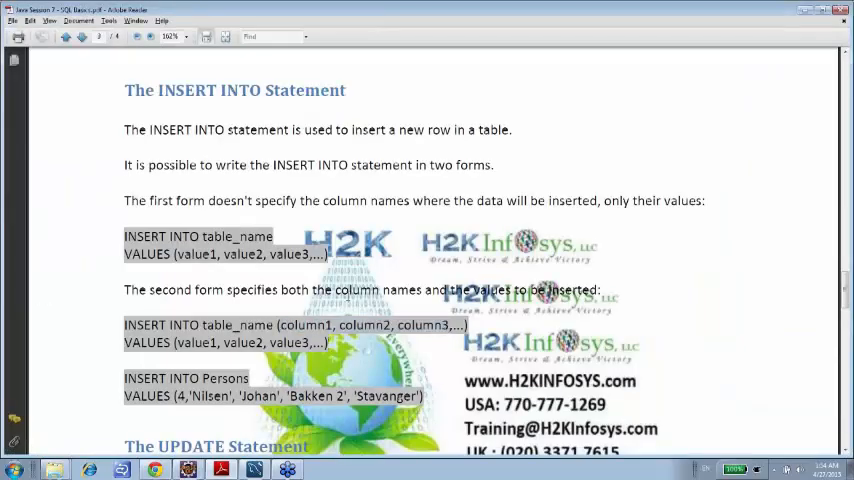
Step: Read the UPDATE statement syntax in the SQL notes, then return to MySQL Workbench
scroll("down", 3)
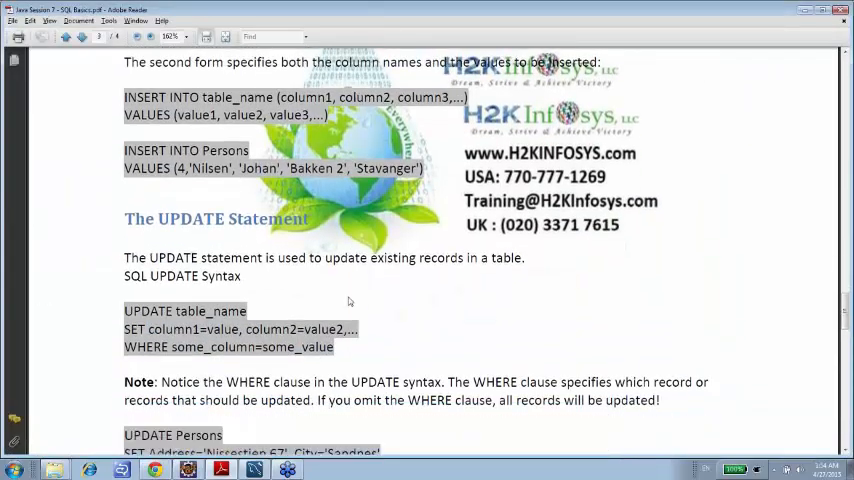
scroll("down", 3)
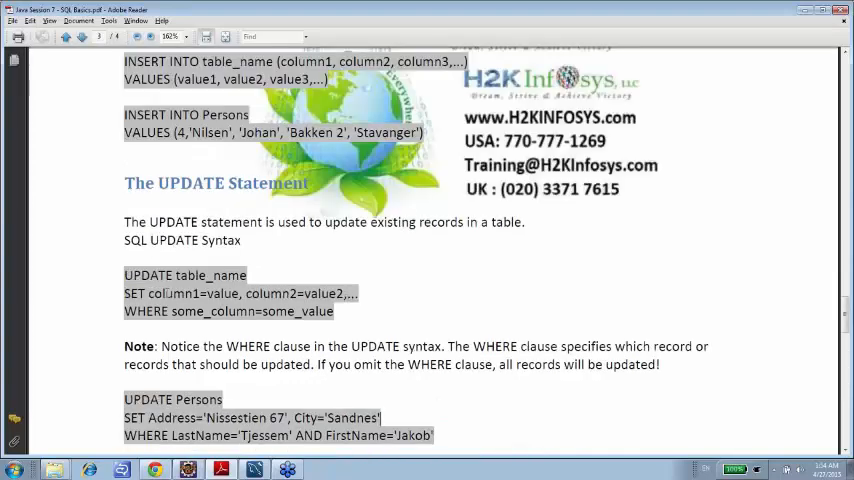
double_click(212, 276)
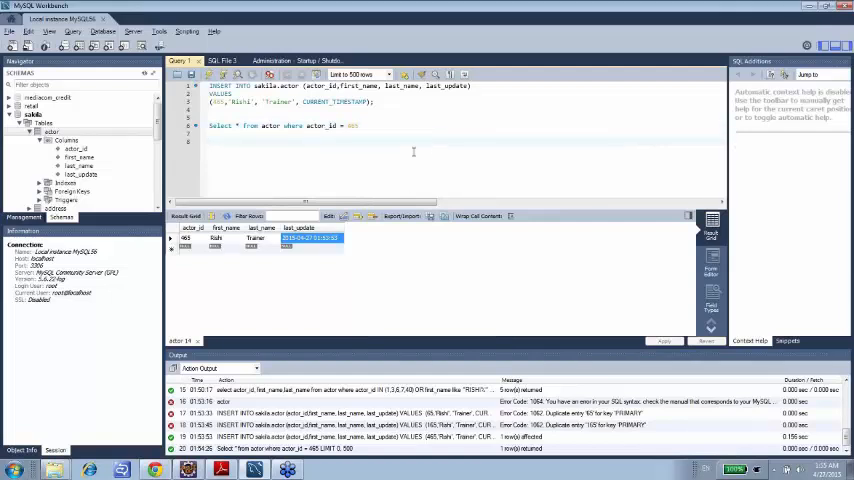
Step: Write UPDATE actor SET last_name = '...' WHERE actor_id = 465; below the SELECT
type("update")
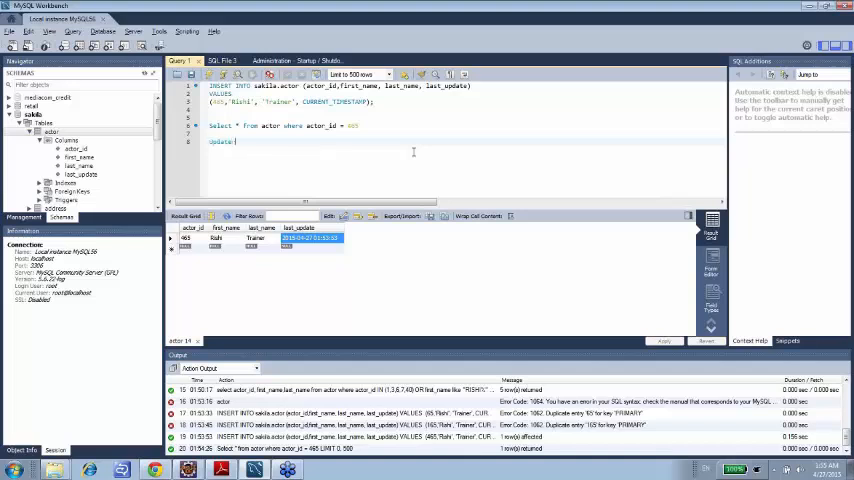
type("actor")
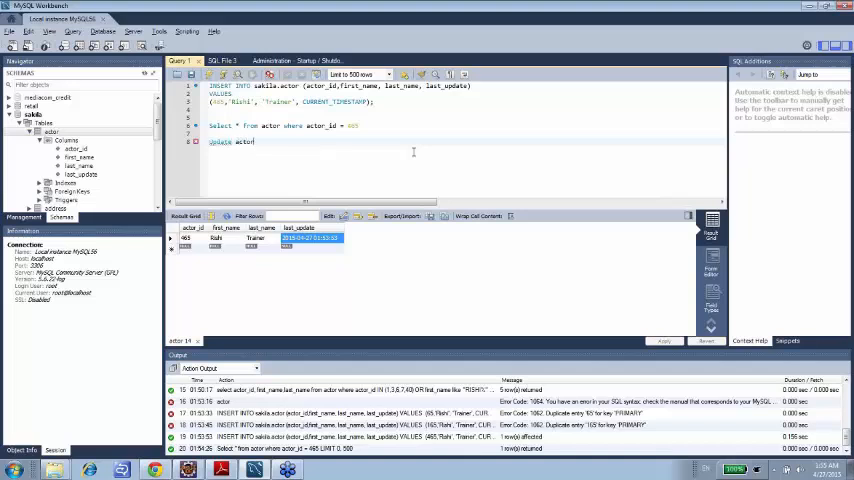
type("set last_name = 'Sardesai")
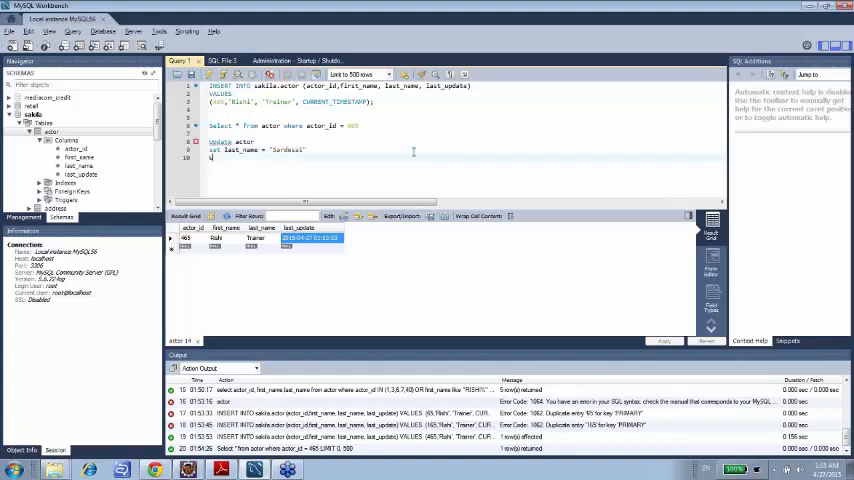
type("where actor")
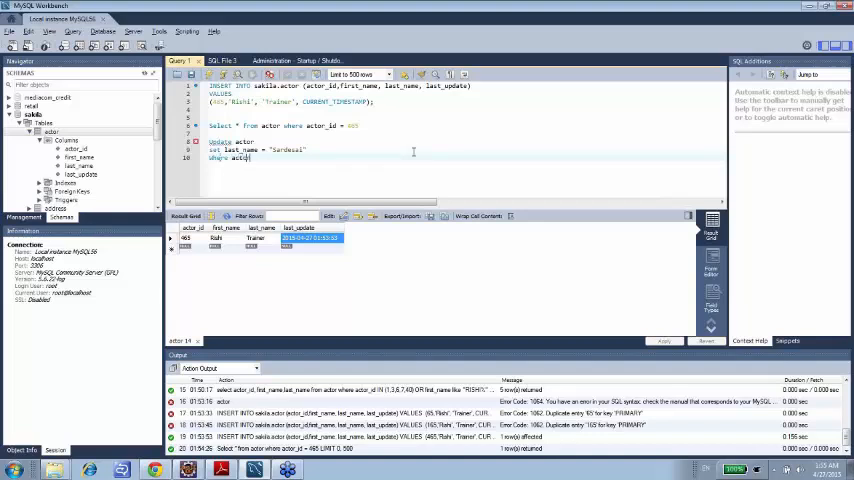
type("_id = 465;")
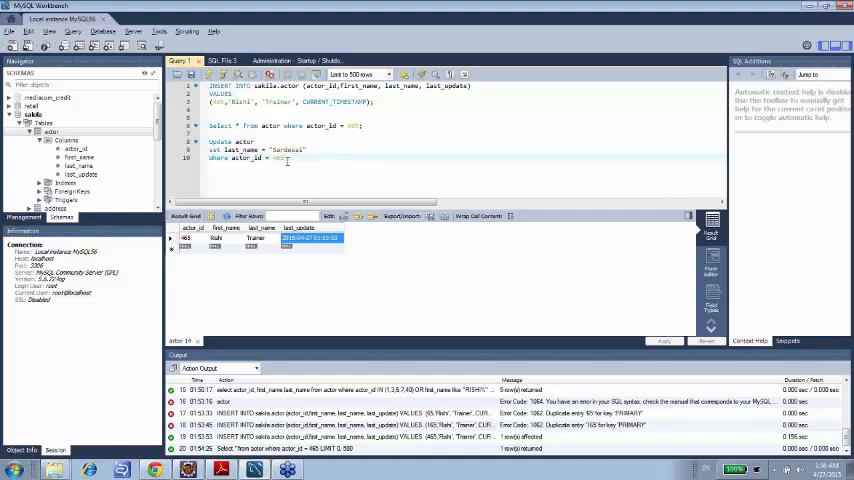
Step: Run the UPDATE statement alone so one actor row is matched and changed
left_click_drag(210, 140, 290, 158)
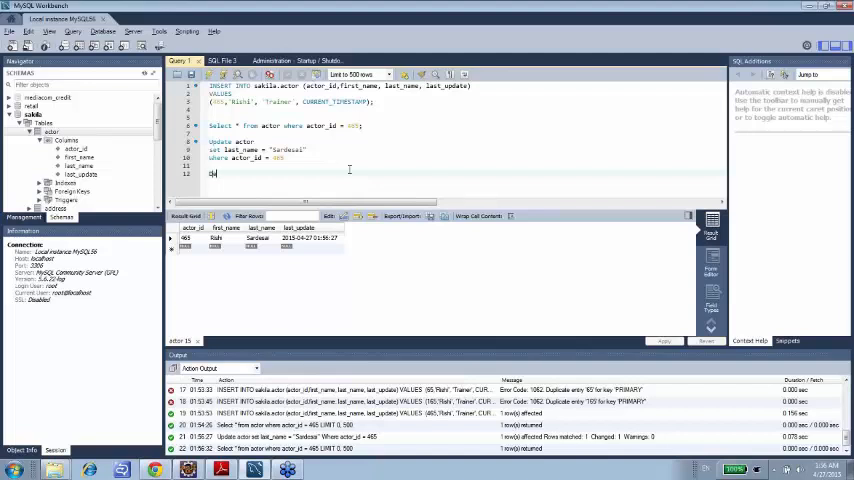
Step: Write DELETE FROM actor WHERE actor_id = 465; and run it
type("Delete f")
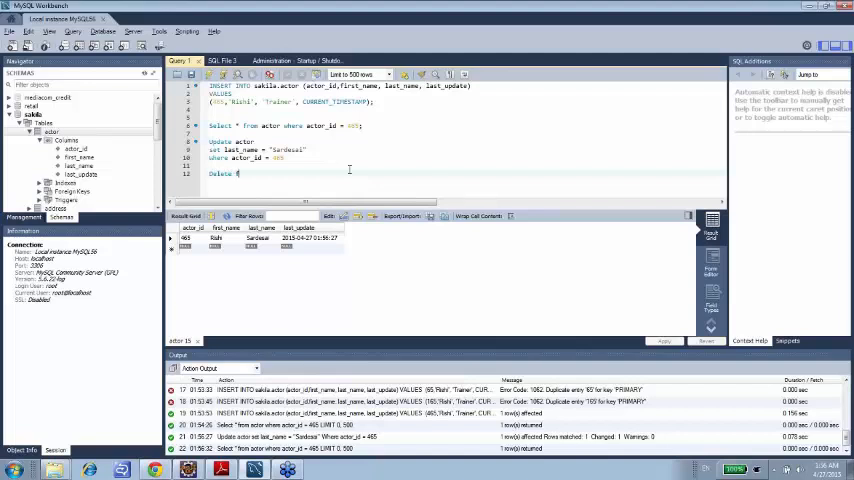
type("from")
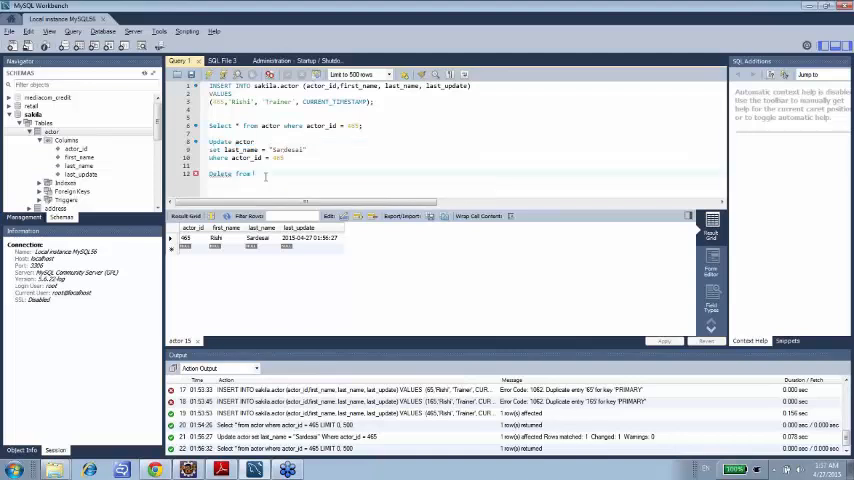
type("actor")
type("where")
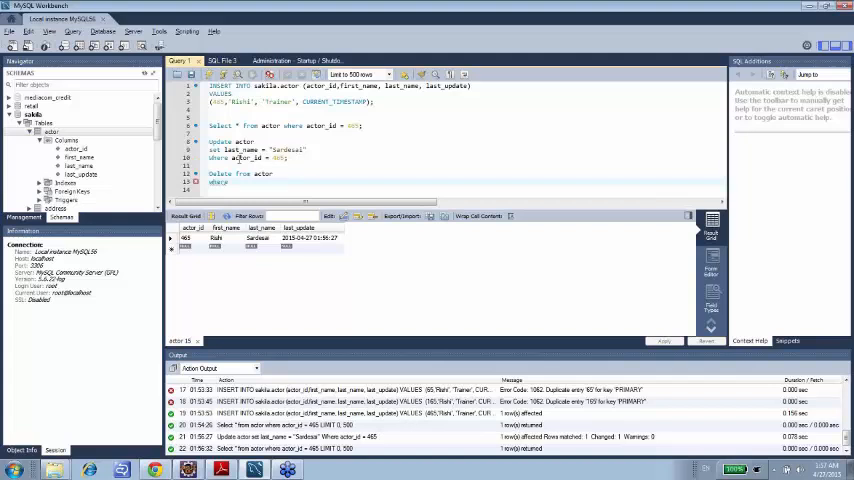
double_click(244, 158)
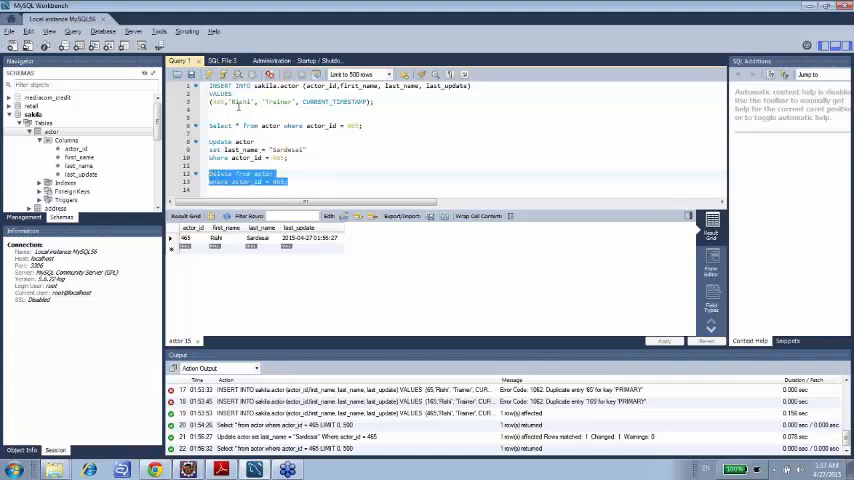
mouse_move(210, 76)
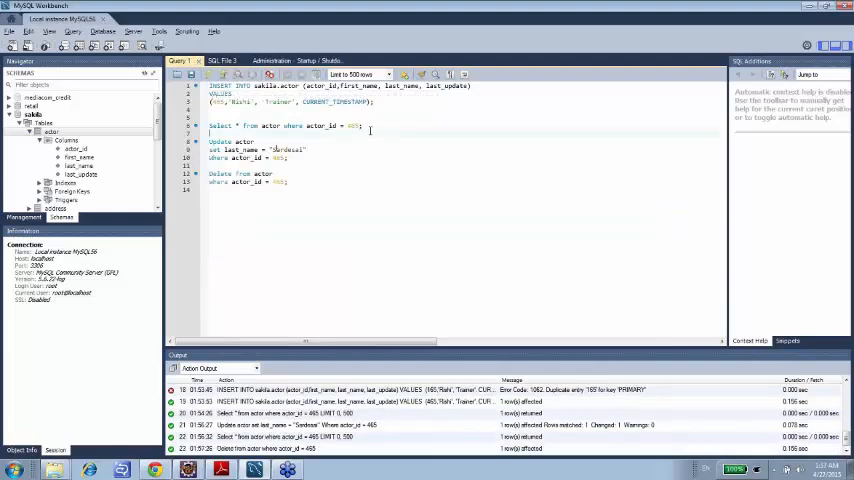
Step: Re-run the SELECT for actor 465 to confirm it returns no rows
triple_click(284, 126)
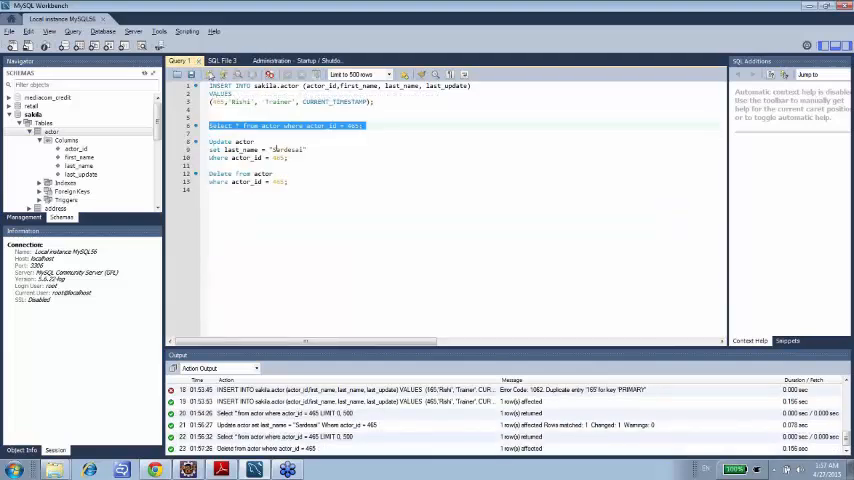
left_click(254, 74)
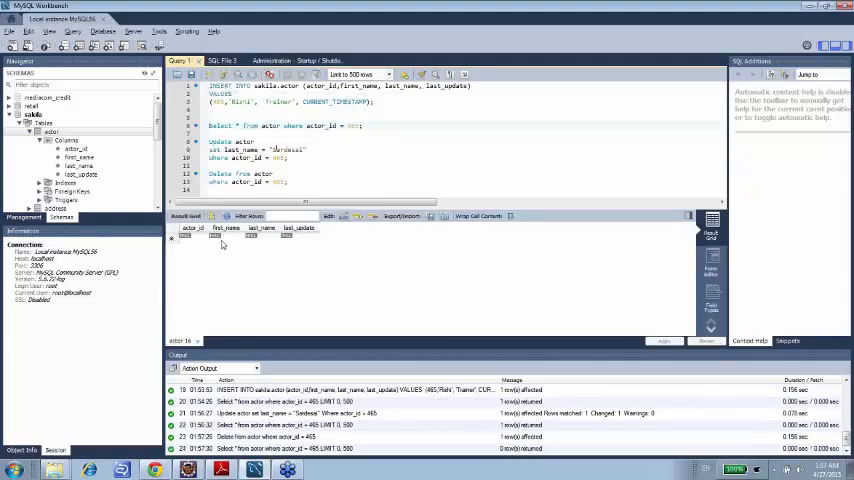
mouse_move(280, 252)
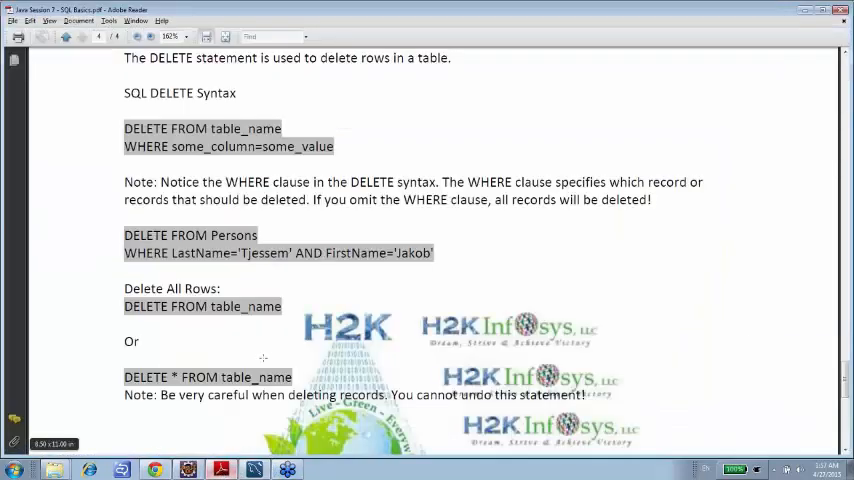
mouse_move(332, 278)
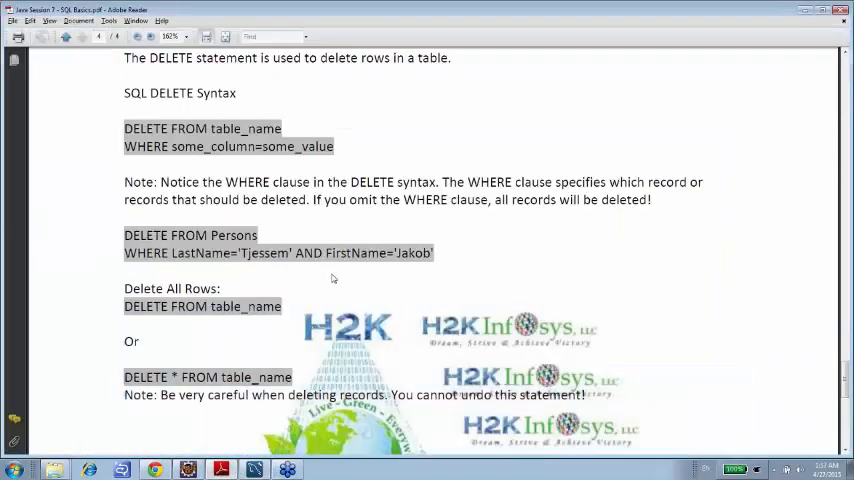
mouse_move(280, 288)
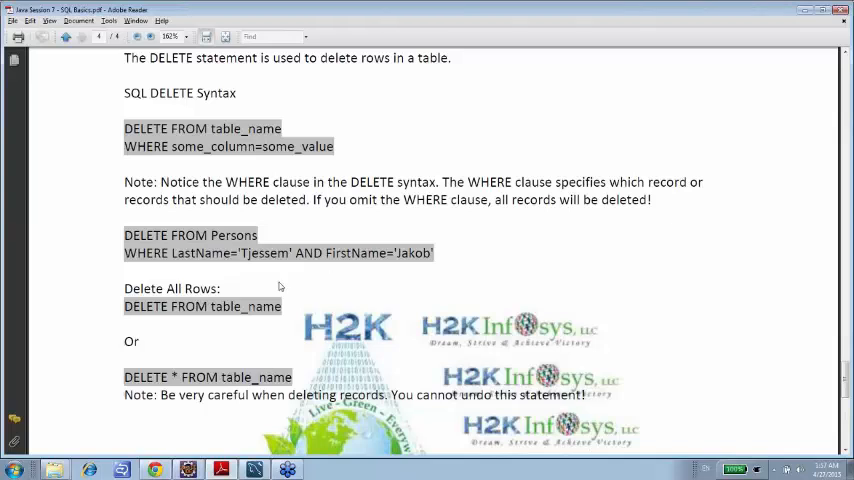
Step: Review the DELETE statement notes and highlight table_name in the delete-all-rows syntax
scroll("down", 3)
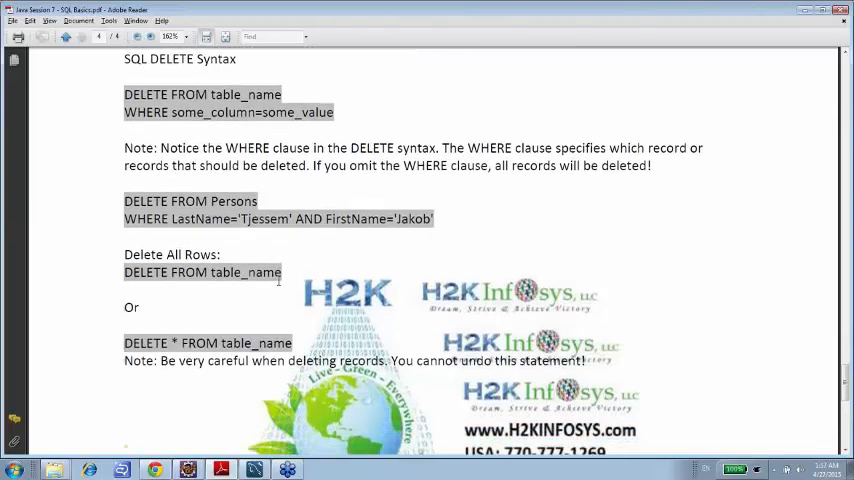
scroll("down", 3)
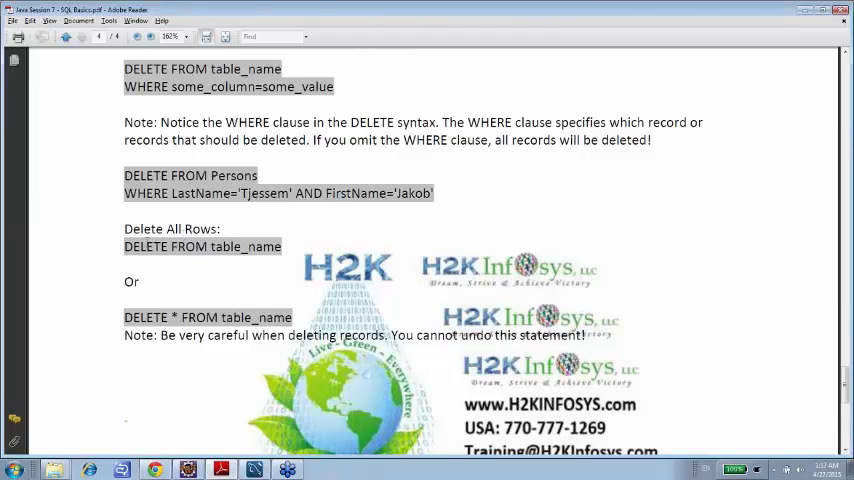
double_click(224, 246)
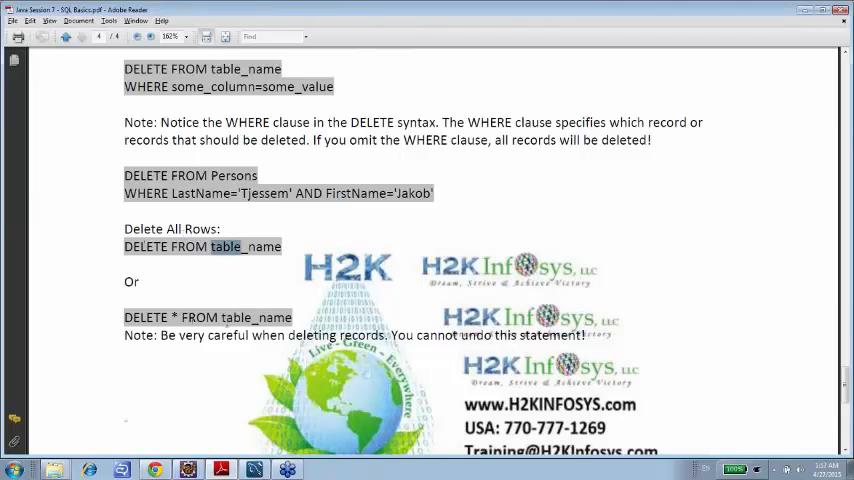